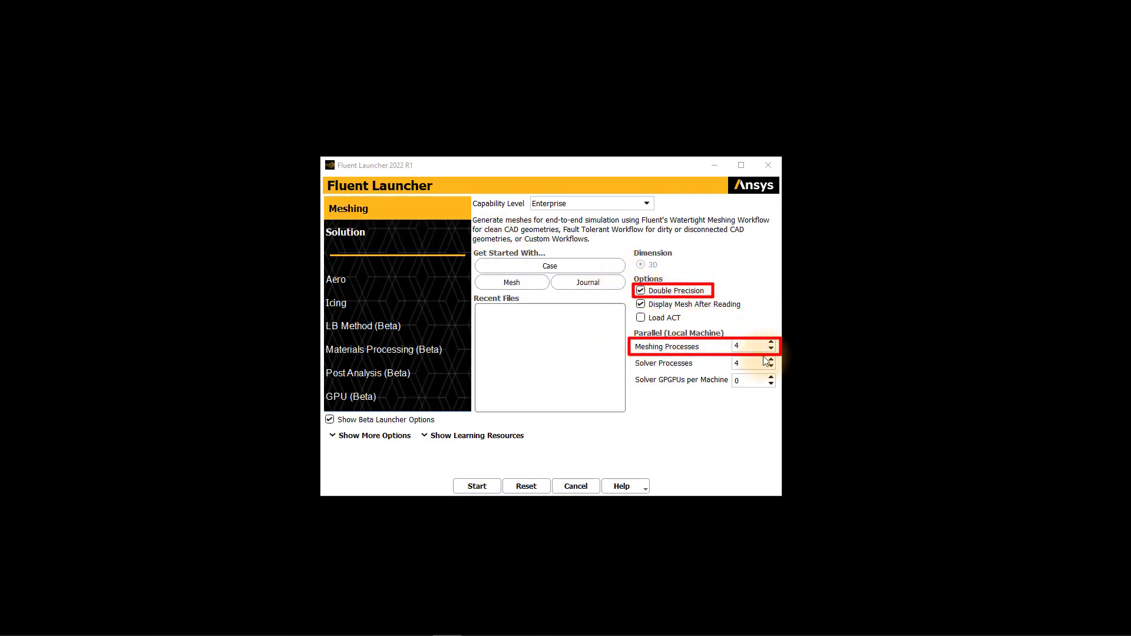
# Launch Fluent in double-precision Meshing mode with 4 meshing processes.
pyautogui.click(477, 485)
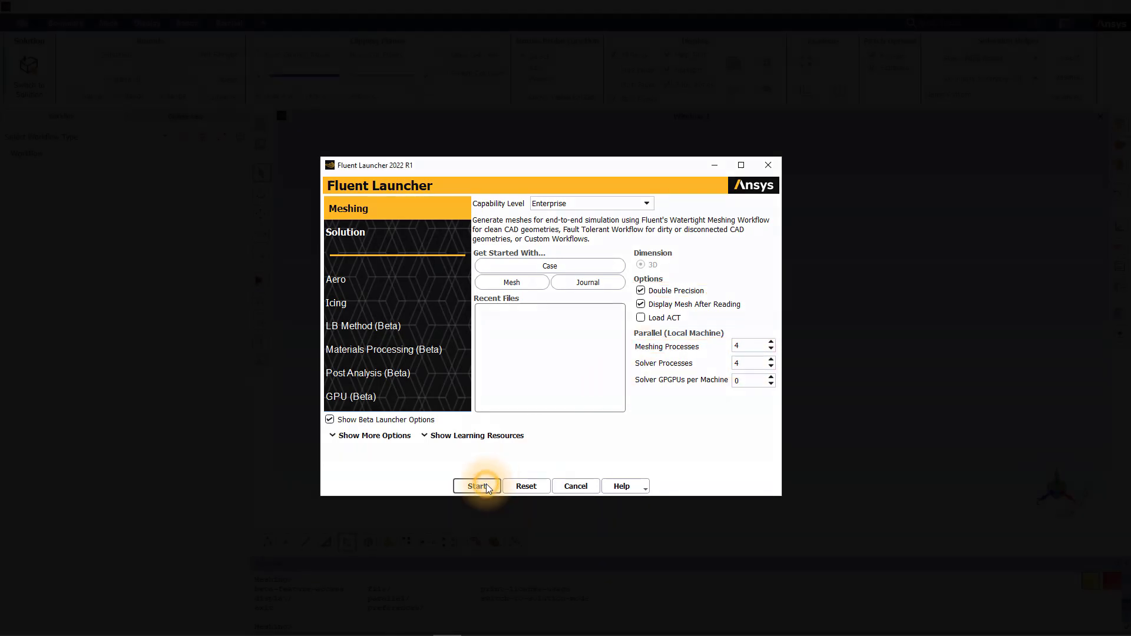
pyautogui.click(476, 486)
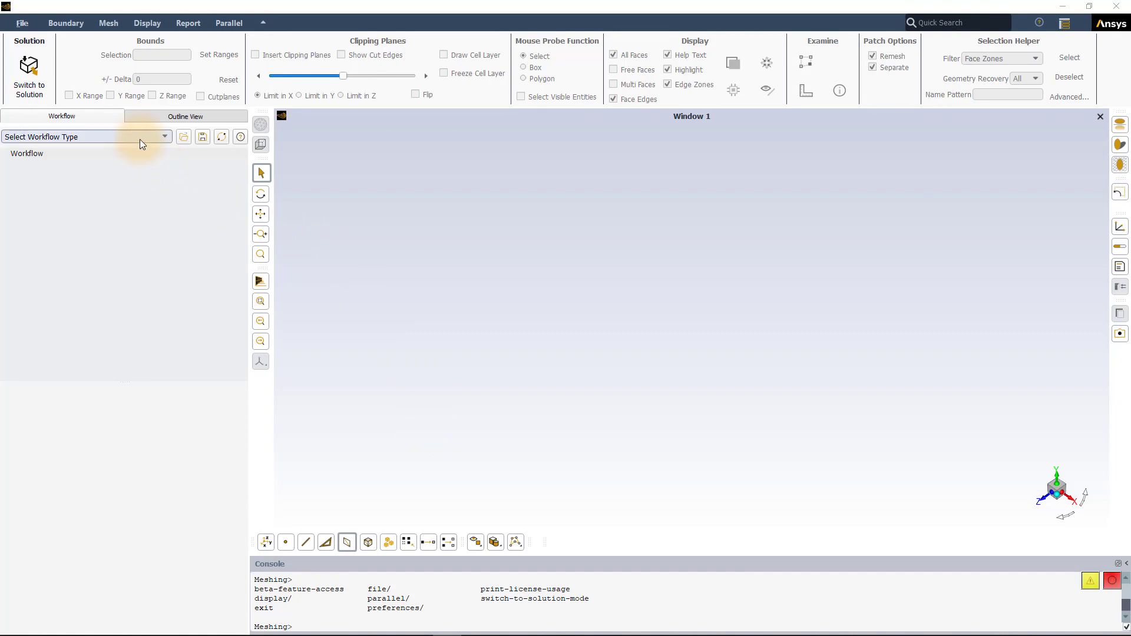
# Start Watertight Geometry, import Turbine_vane_cooling.scdoc, and view the blade through transparent surfaces.
pyautogui.click(83, 136)
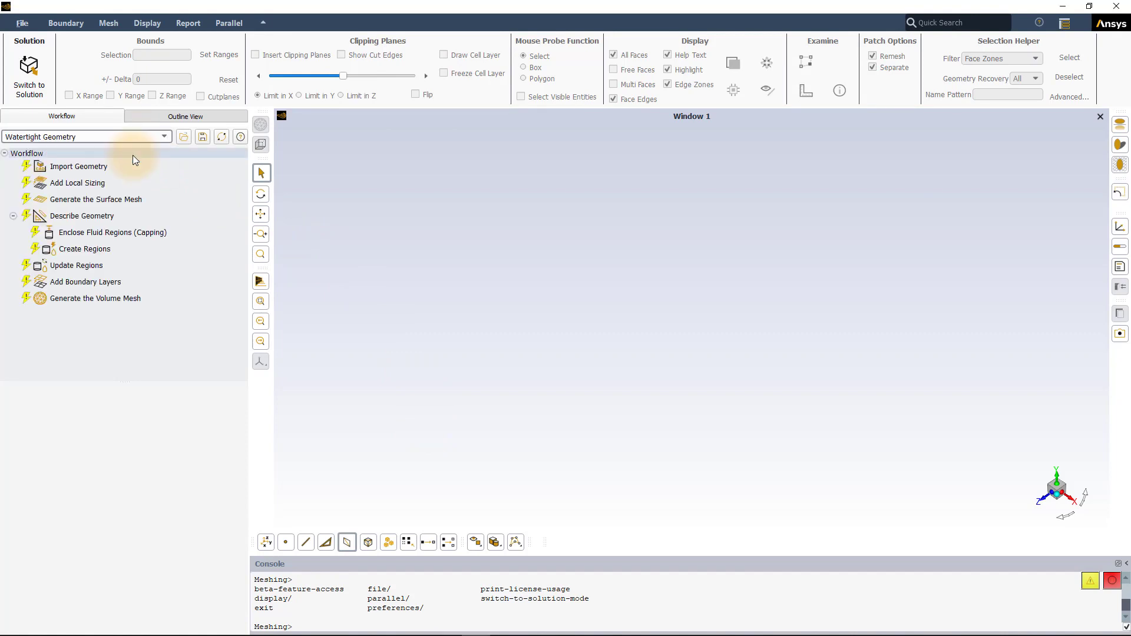
pyautogui.click(78, 167)
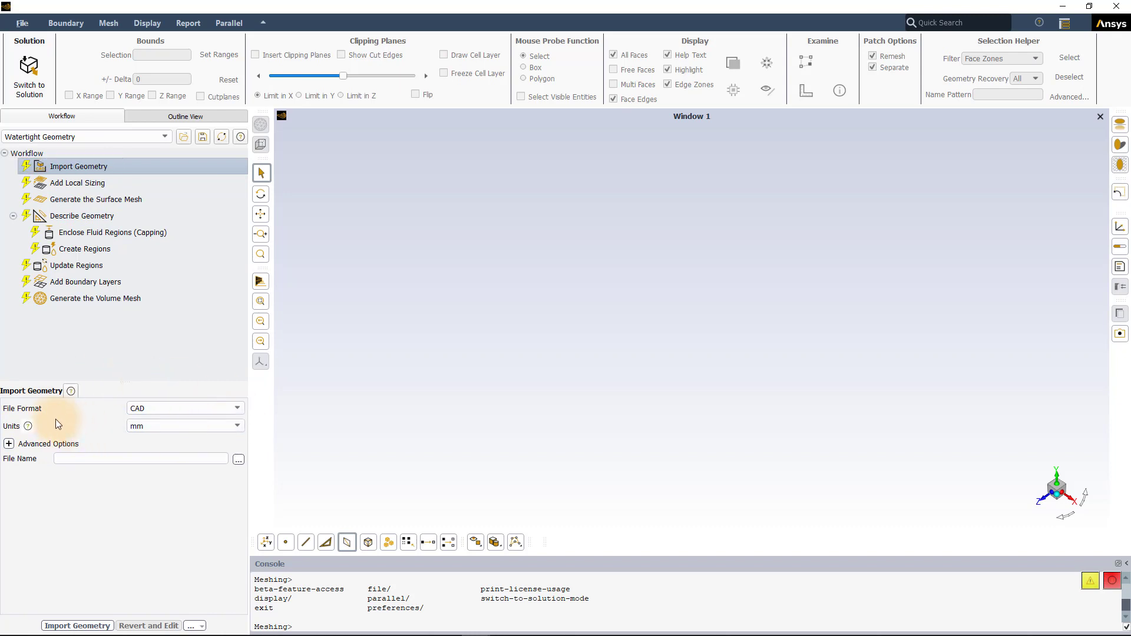
pyautogui.click(238, 460)
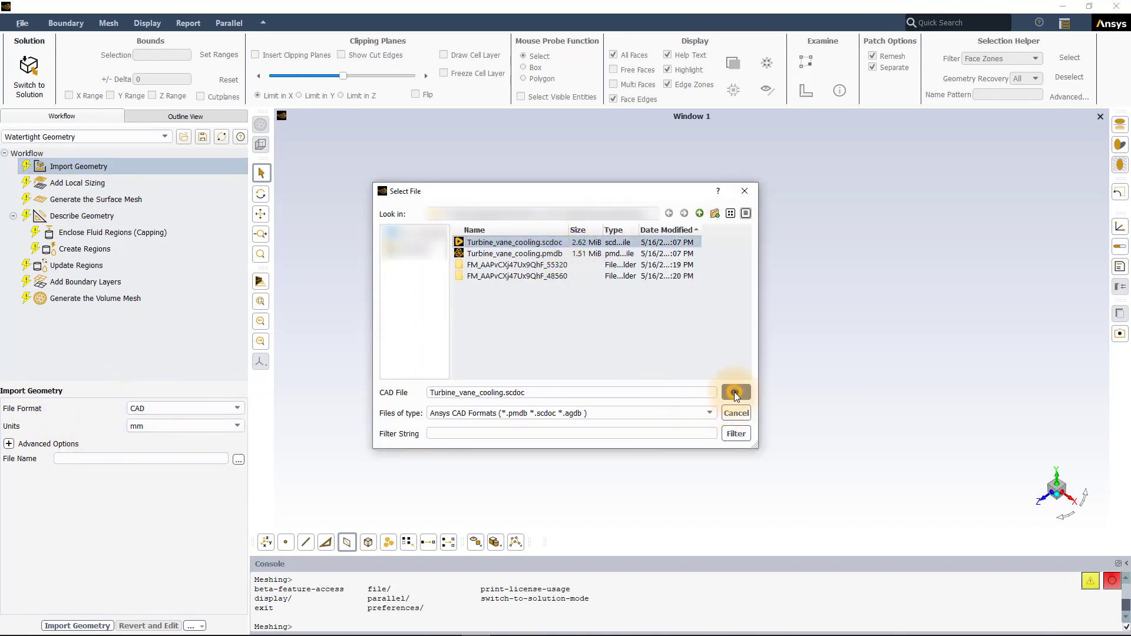
pyautogui.click(735, 392)
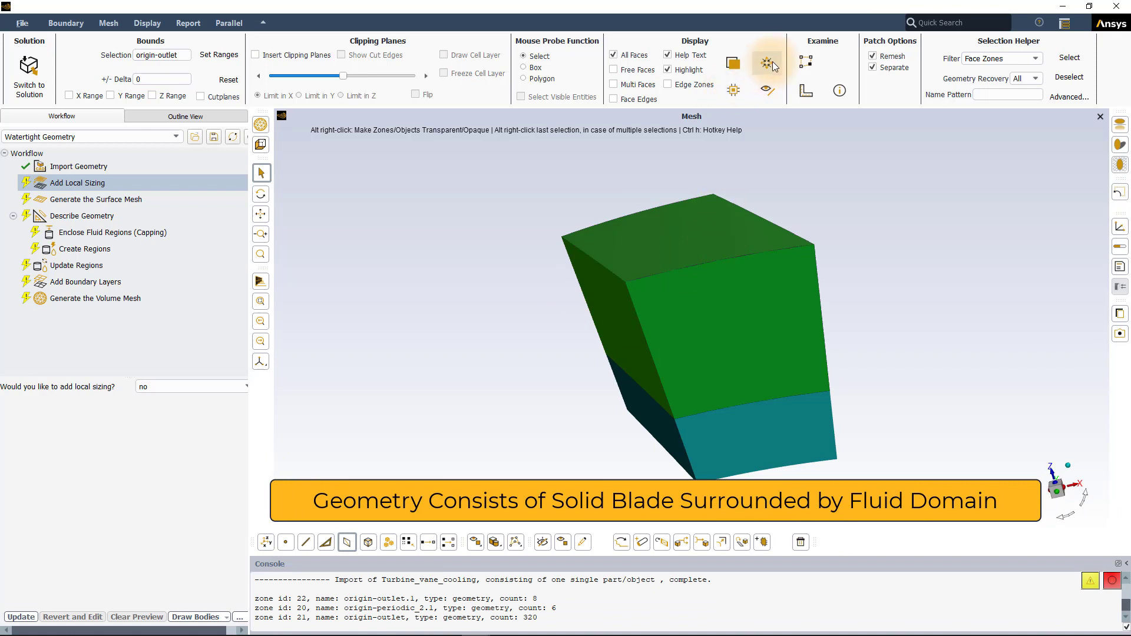
pyautogui.click(767, 62)
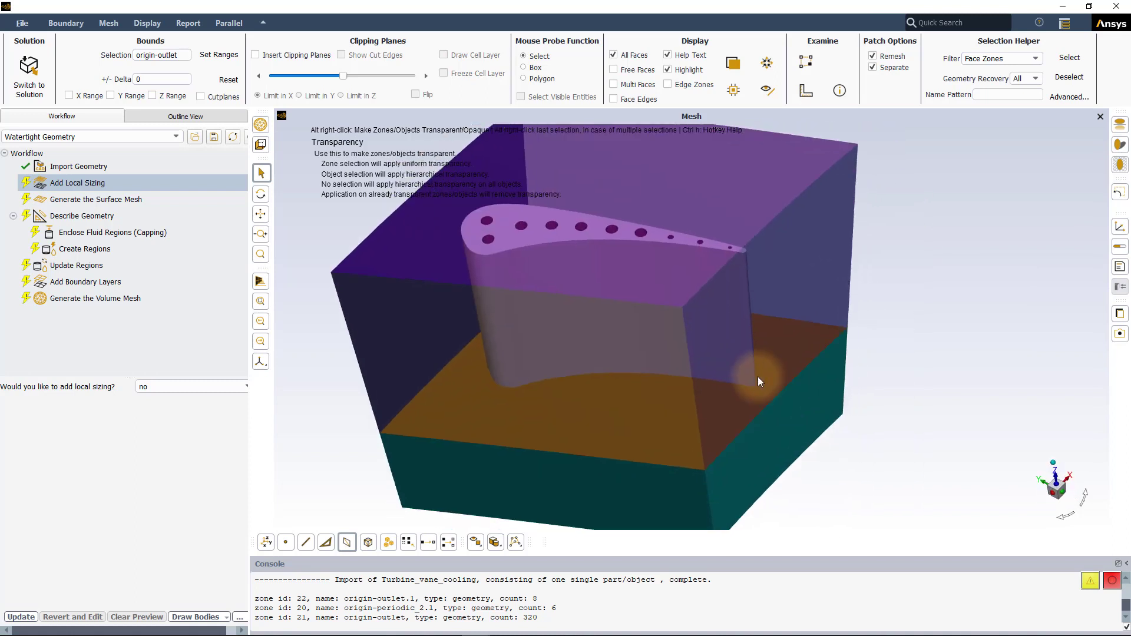
pyautogui.moveTo(757, 382); pyautogui.dragTo(658, 403)
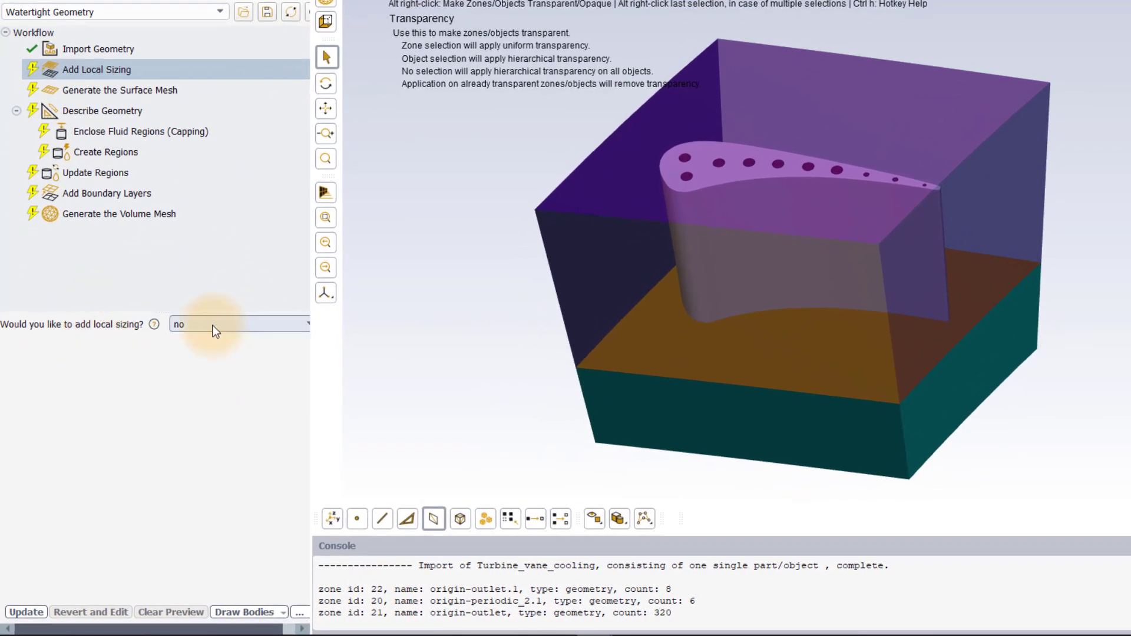
# Add a Curvature local size control, max size 1, scoped to wall_cooling_passages.
pyautogui.click(238, 324)
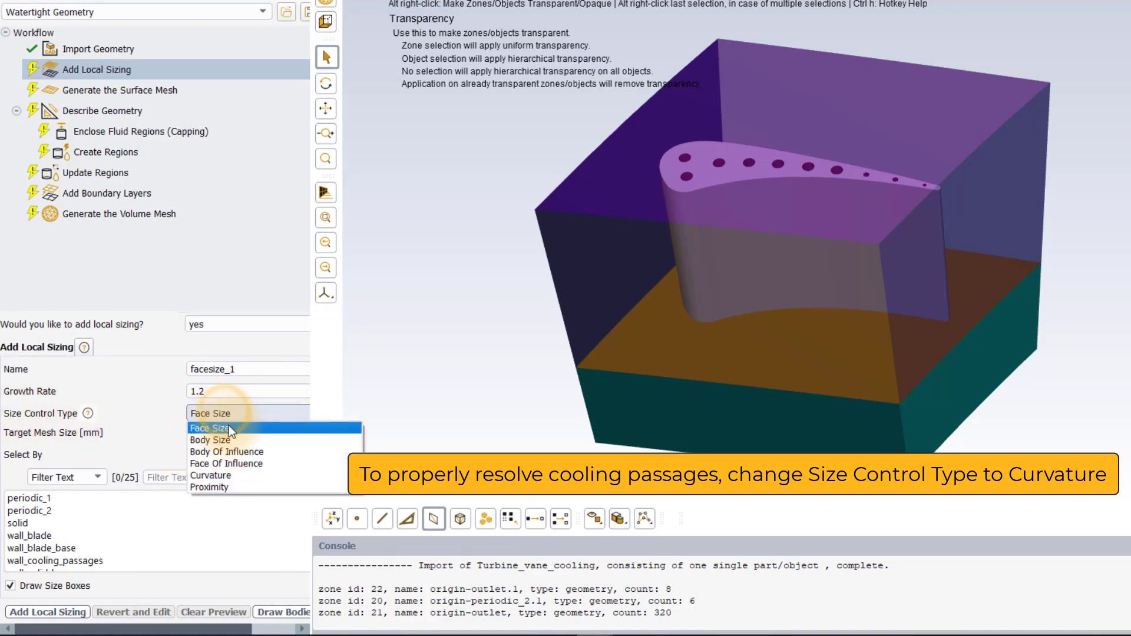
pyautogui.click(211, 476)
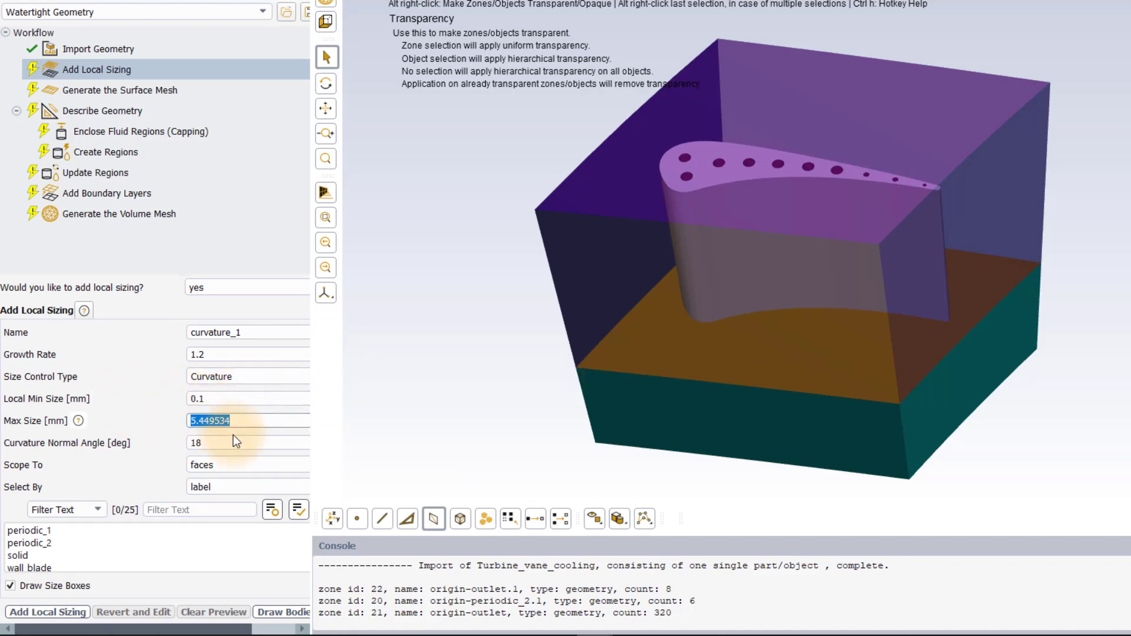
pyautogui.write('1')
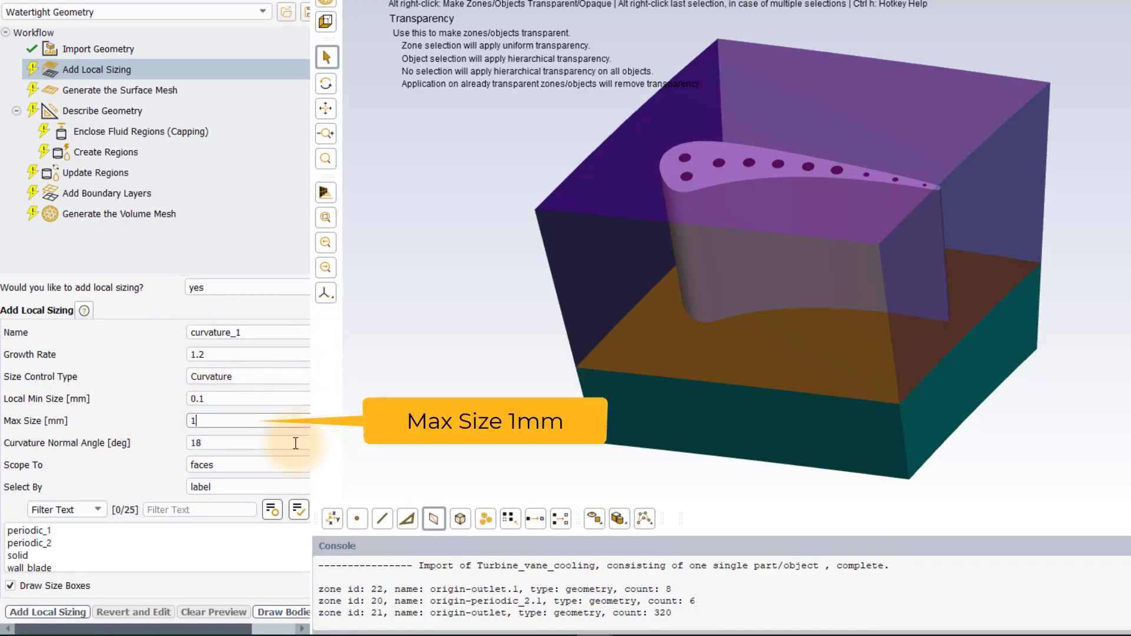
pyautogui.click(30, 544)
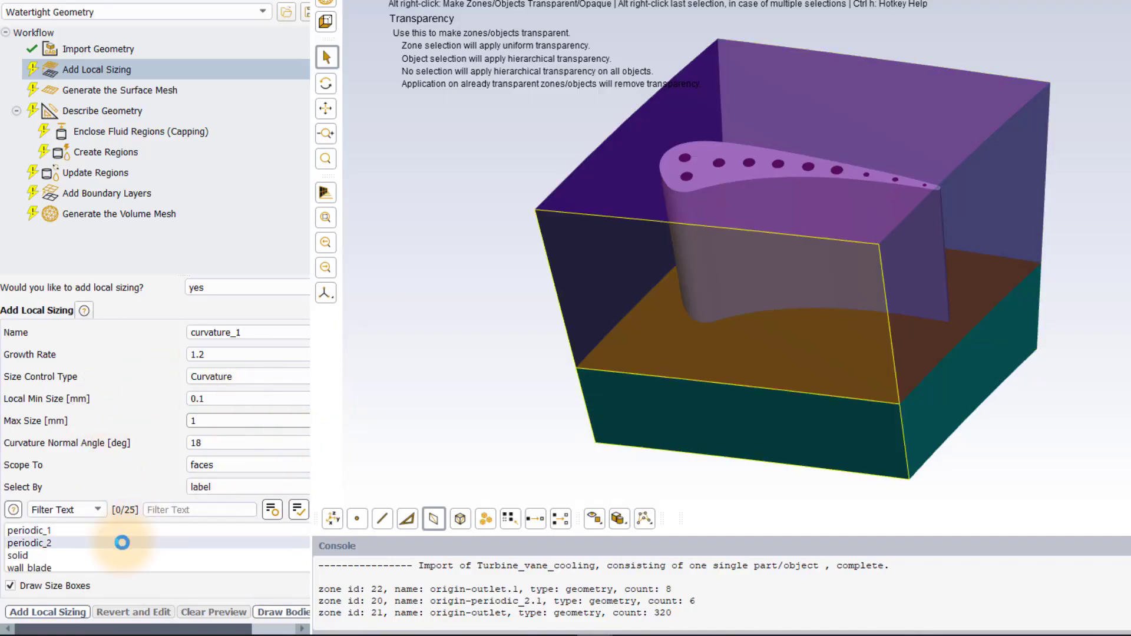
pyautogui.scroll(-3)
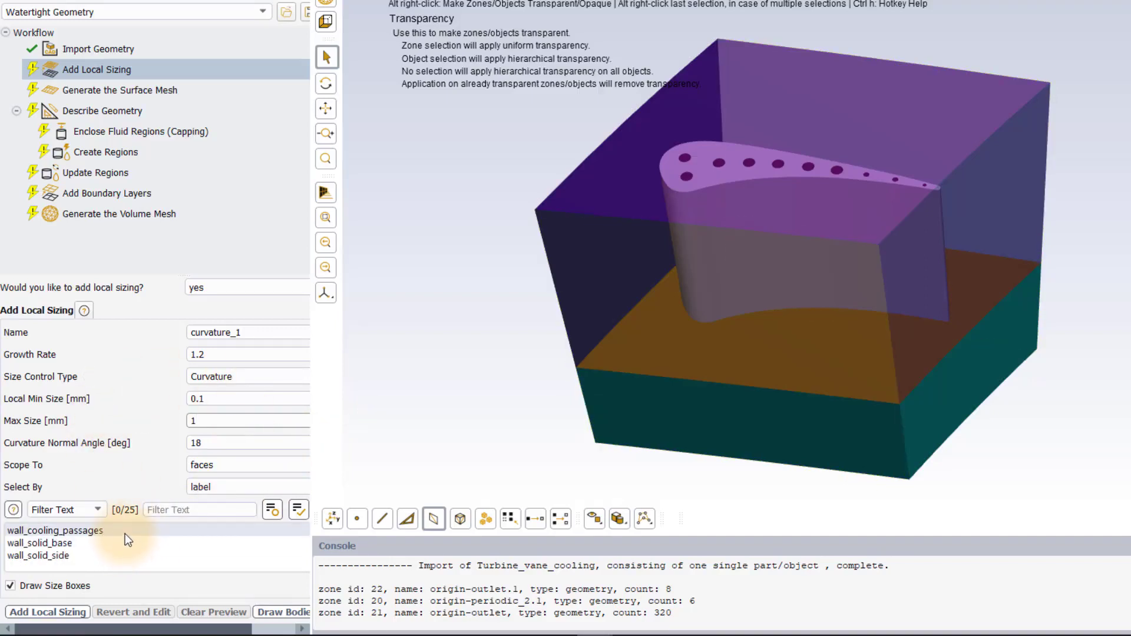
pyautogui.click(55, 531)
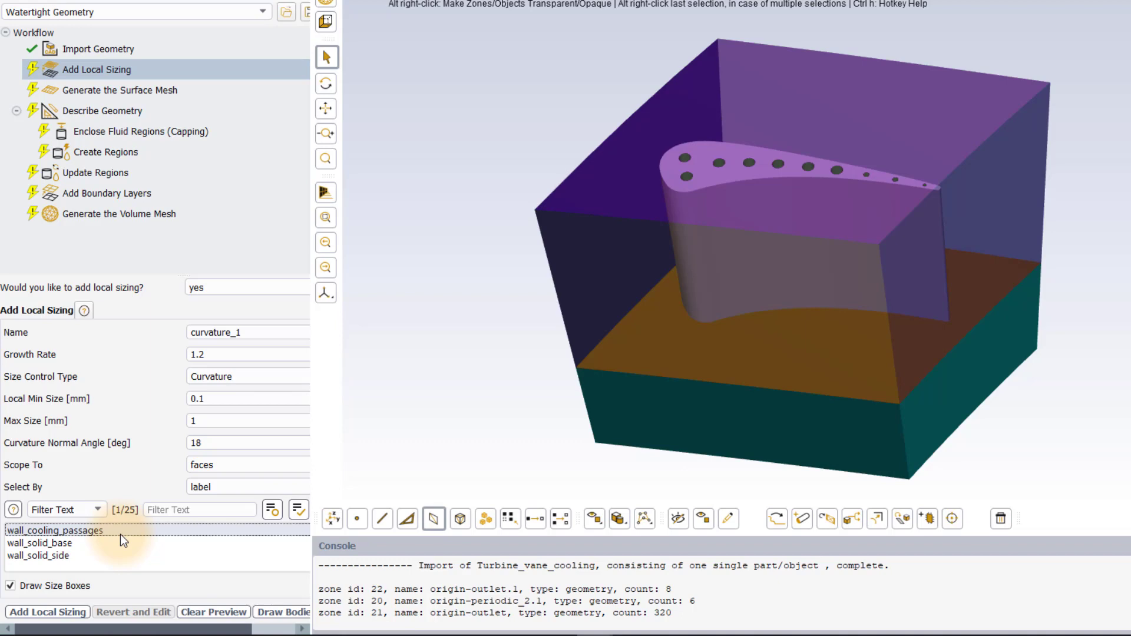
pyautogui.click(54, 531)
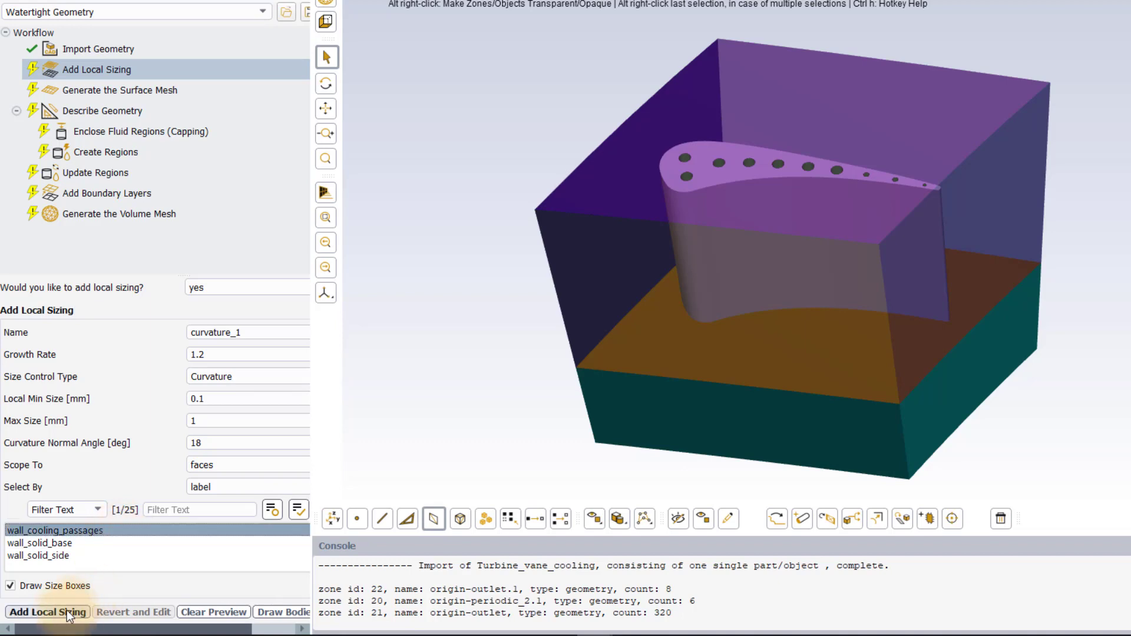
pyautogui.click(48, 611)
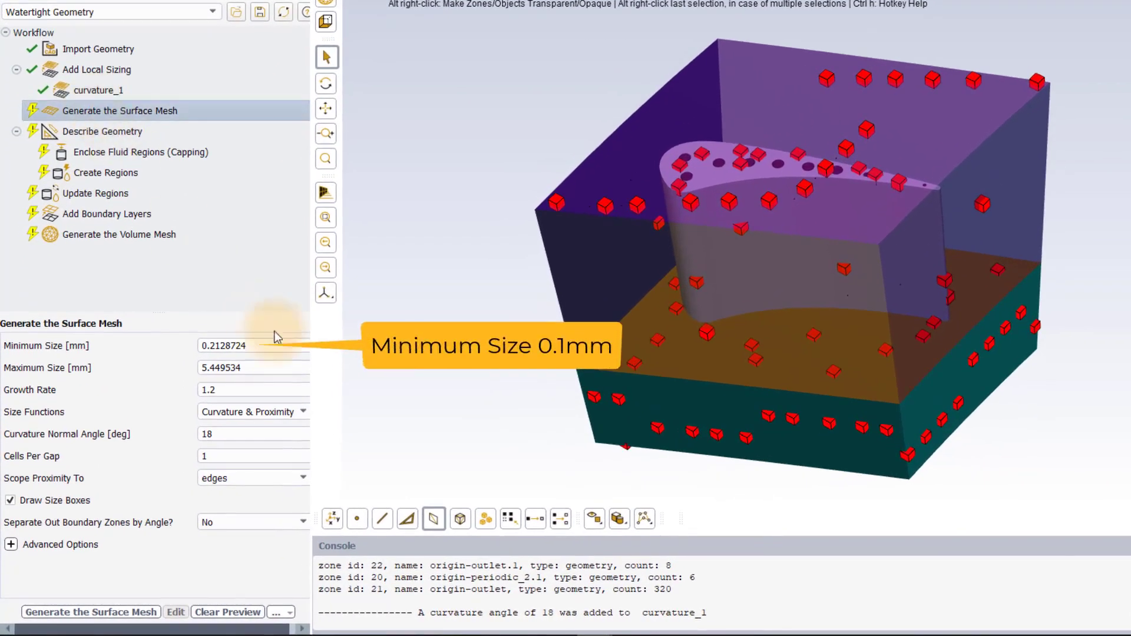
# Set the surface mesh Minimum Size to 0.1 mm and generate it.
pyautogui.write('0.')
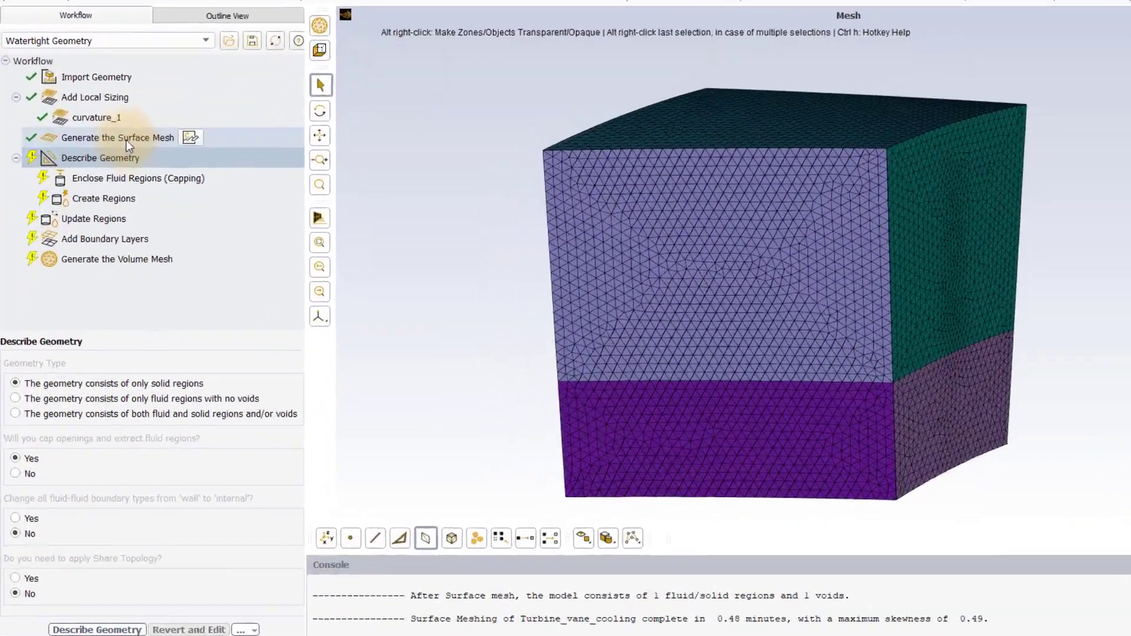
# Insert a Set Up Periodic Boundaries task after Generate the Surface Mesh.
pyautogui.rightClick(118, 137)
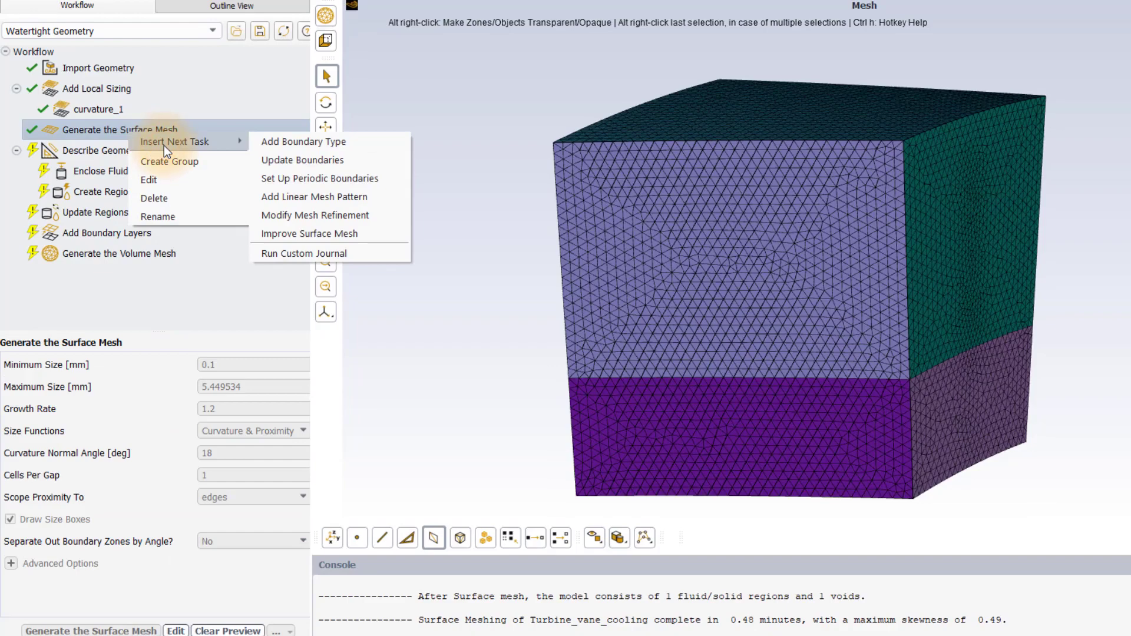
pyautogui.moveTo(301, 178)
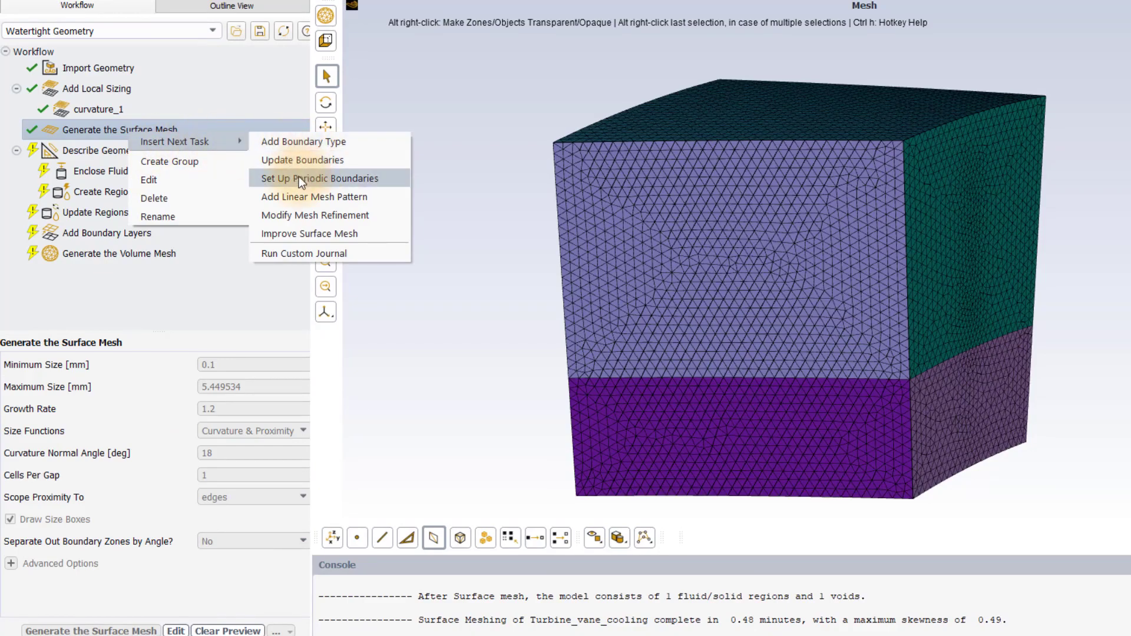
pyautogui.click(319, 178)
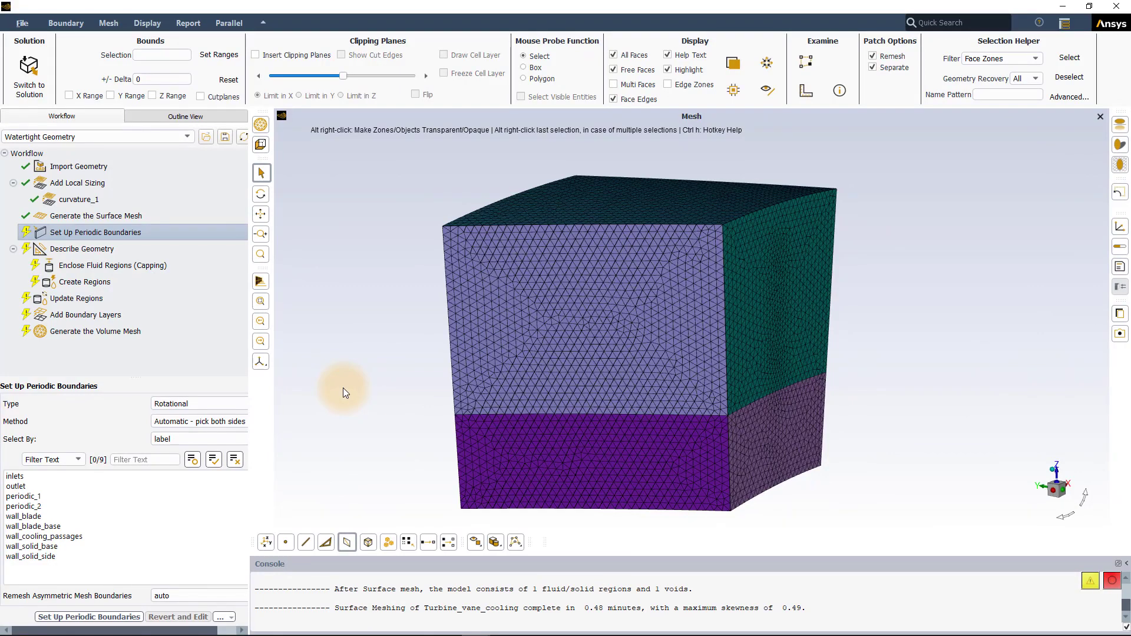
pyautogui.moveTo(621, 272)
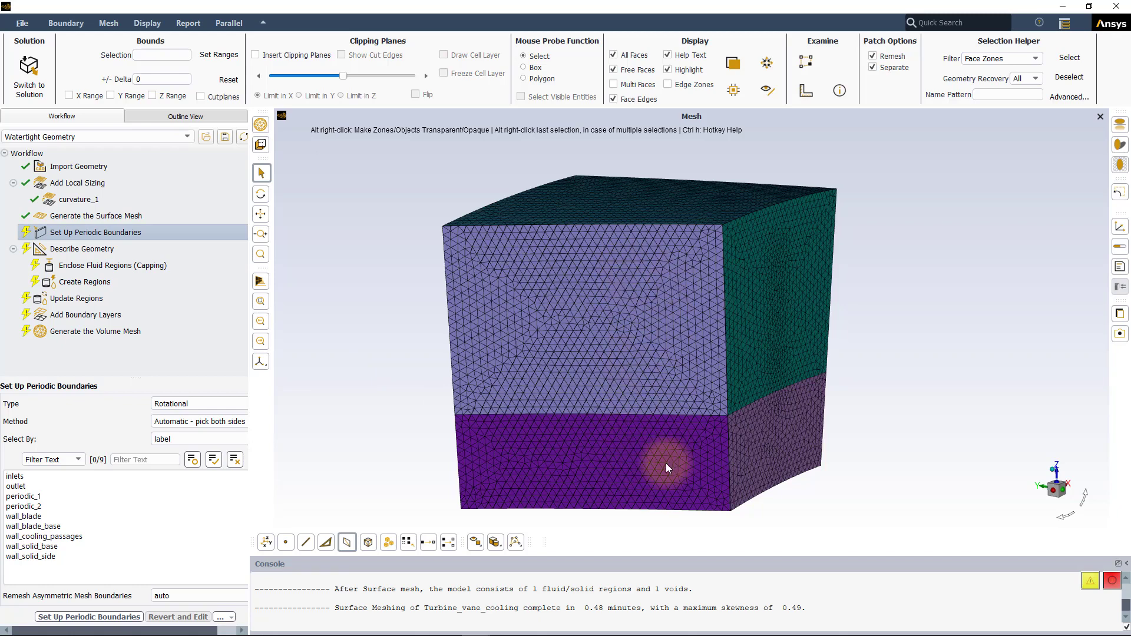
pyautogui.moveTo(309, 470)
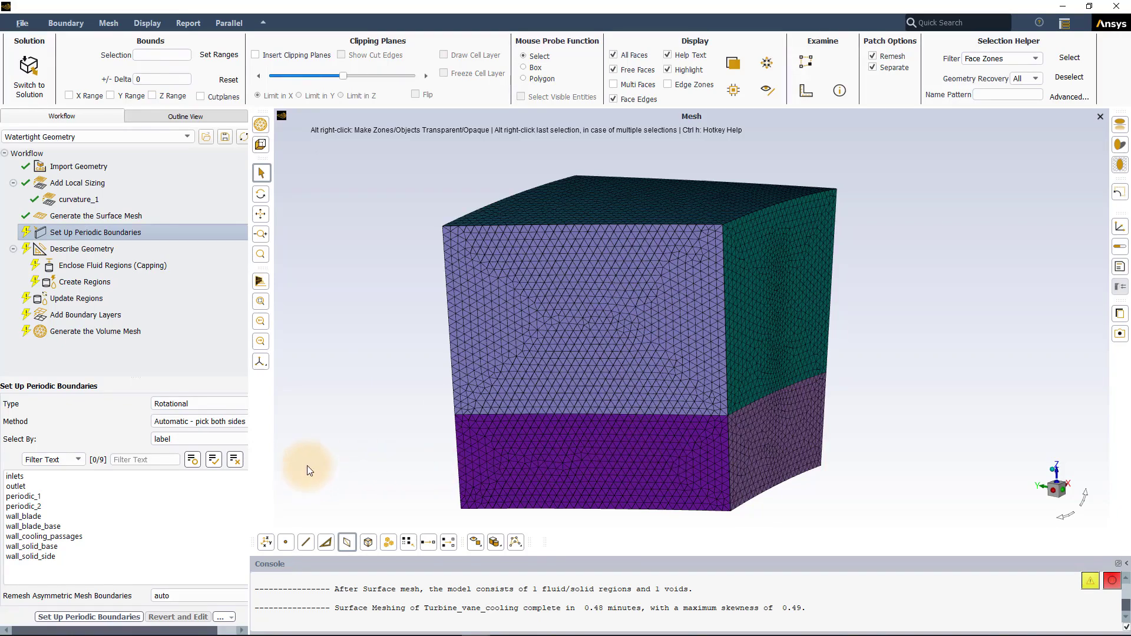
# Select labels periodic_1 and periodic_2 and draw them in the graphics view.
pyautogui.click(24, 496)
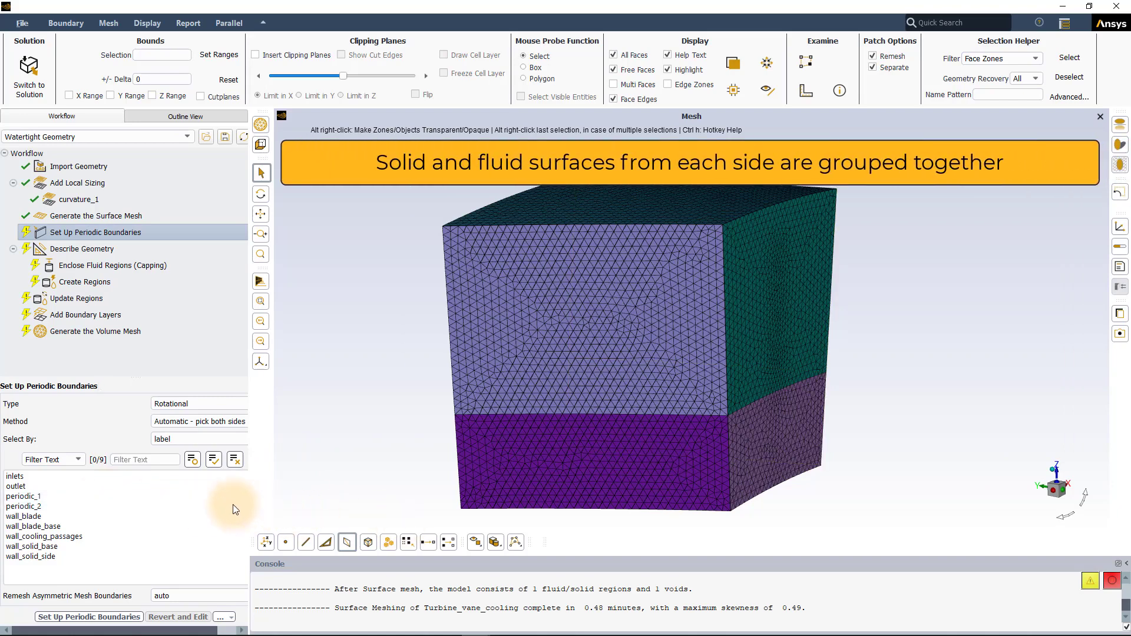
pyautogui.click(24, 496)
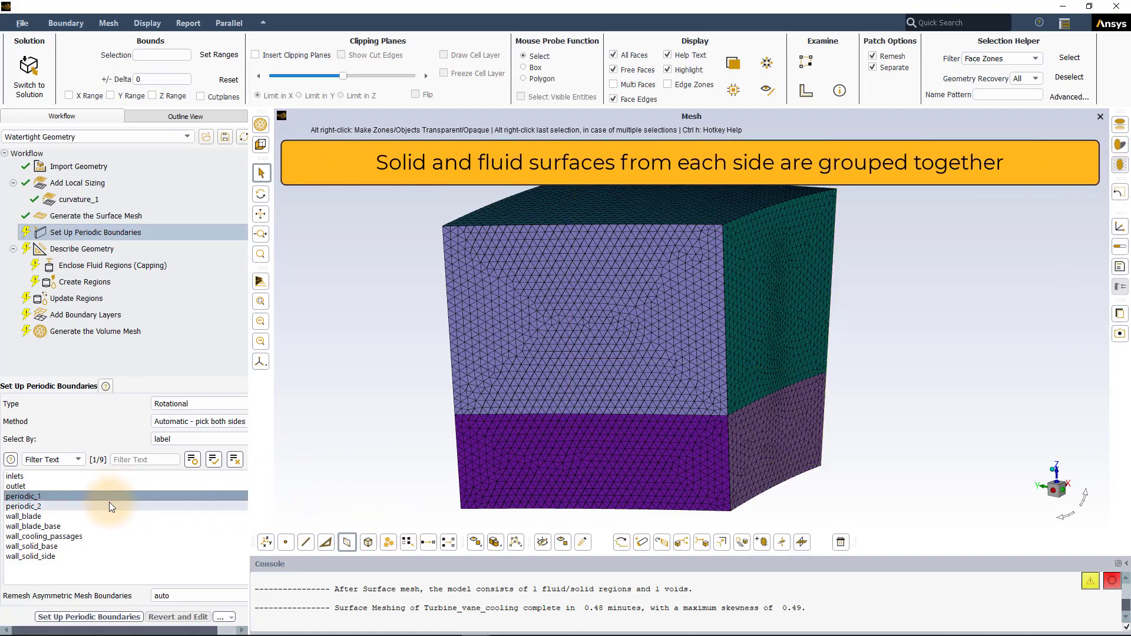
pyautogui.click(25, 506)
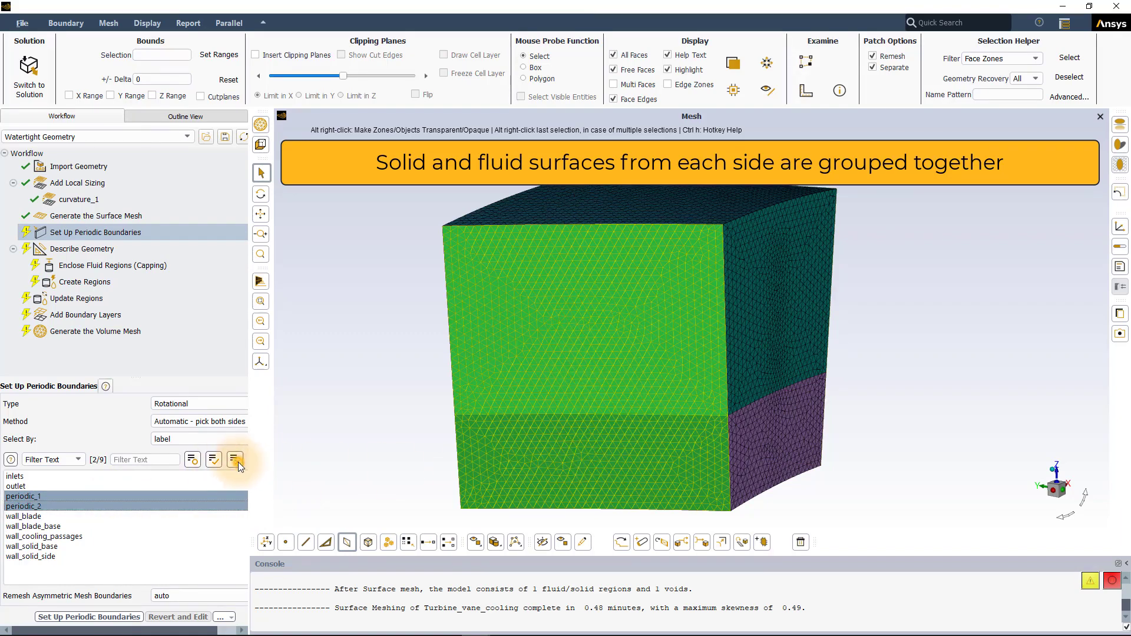
pyautogui.click(235, 459)
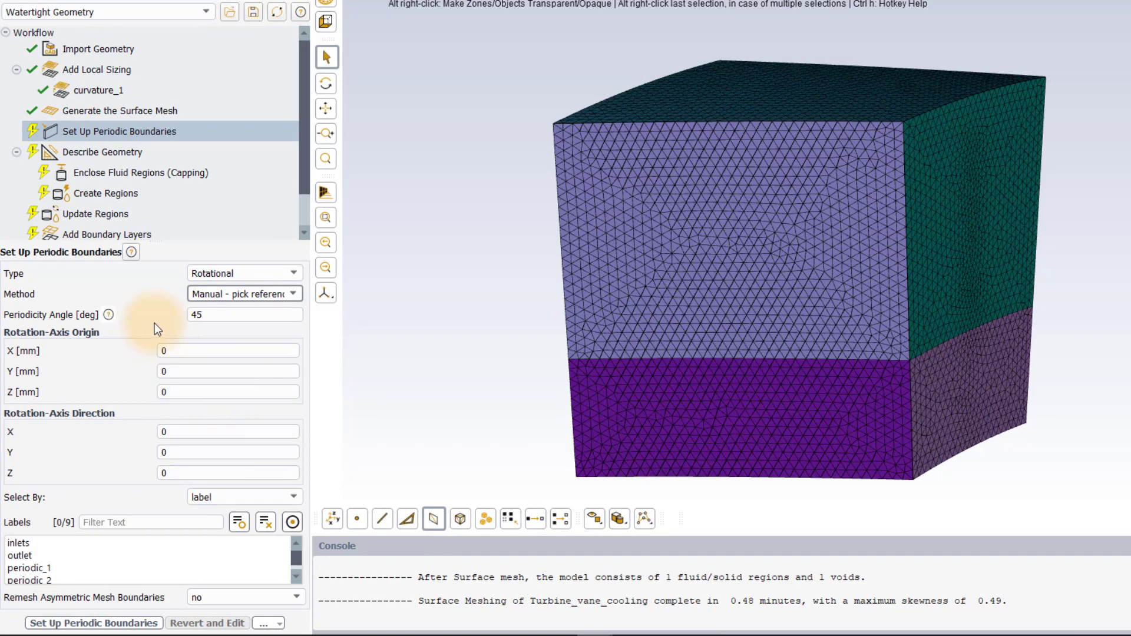
# Set periodicity angle 8°, origin (40, 0, -900) mm, axis Y -1, reference label periodic_1.
pyautogui.click(244, 316)
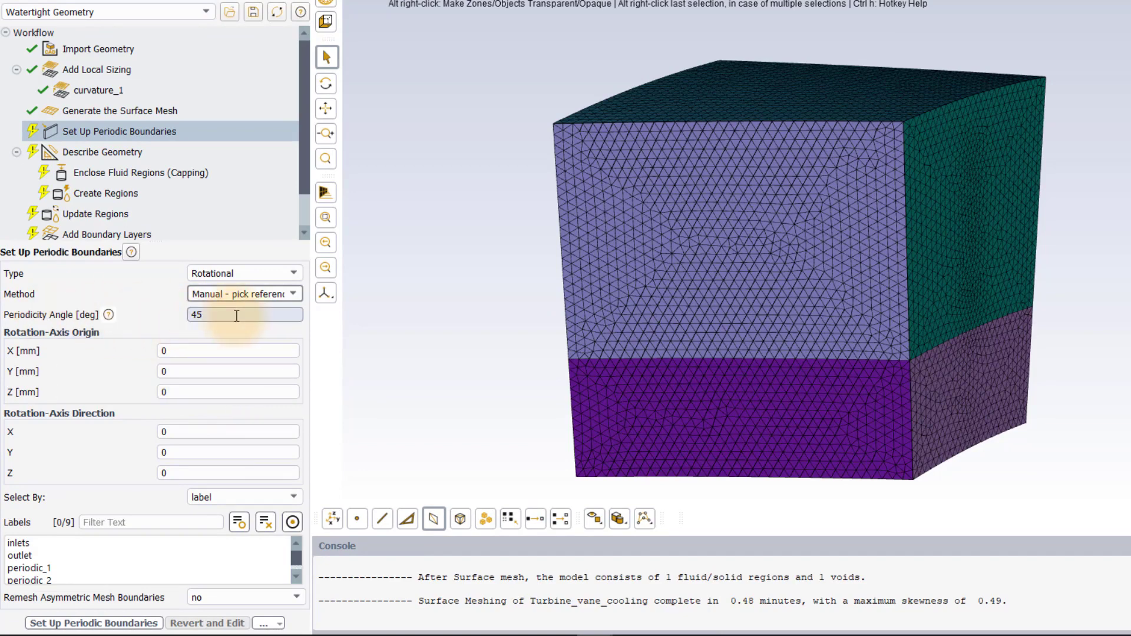
pyautogui.tripleClick(244, 315)
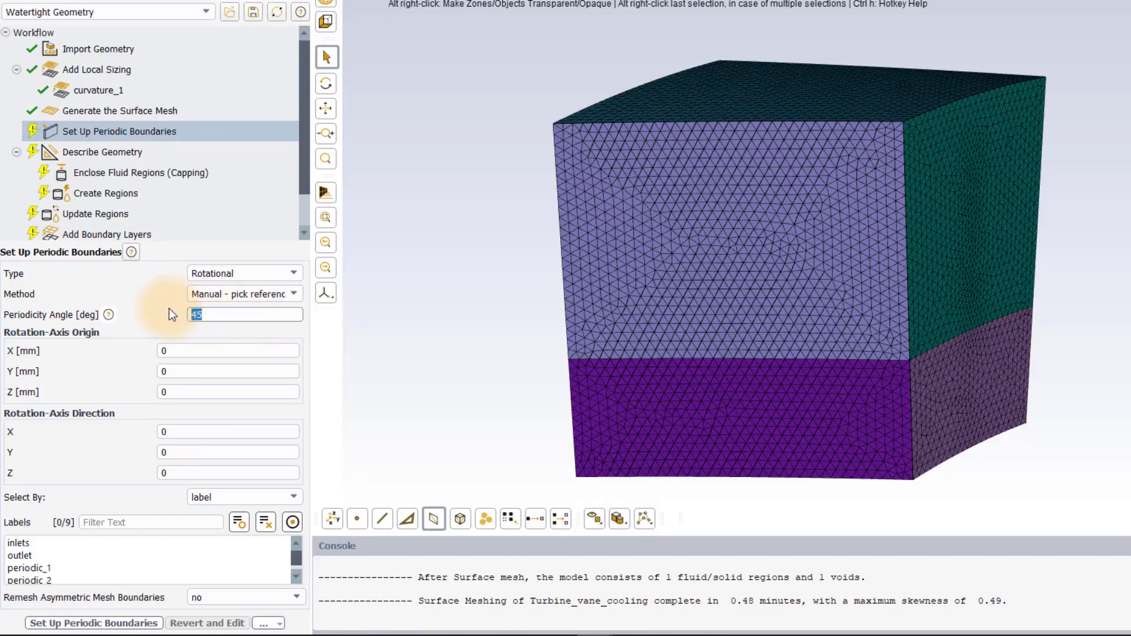
pyautogui.write('8')
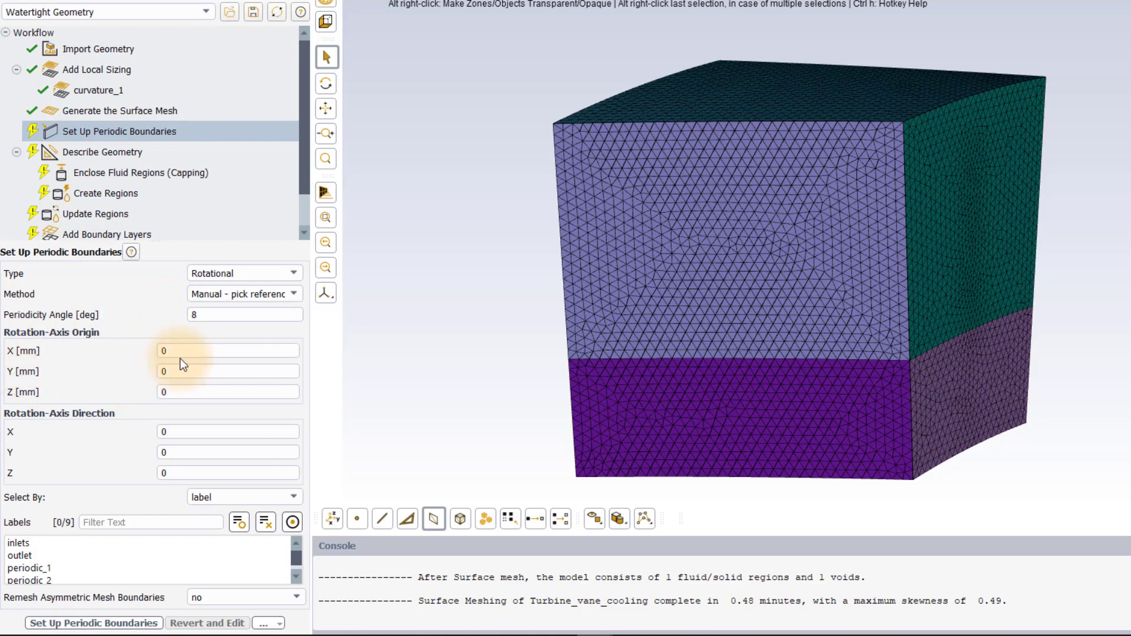
pyautogui.write('4')
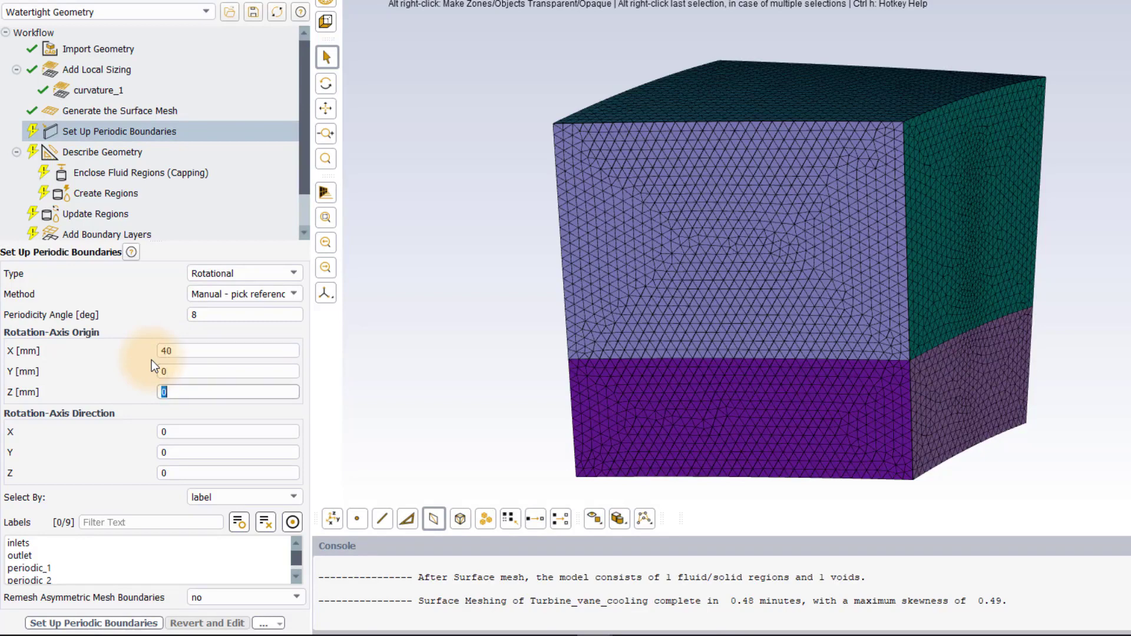
pyautogui.write('-900')
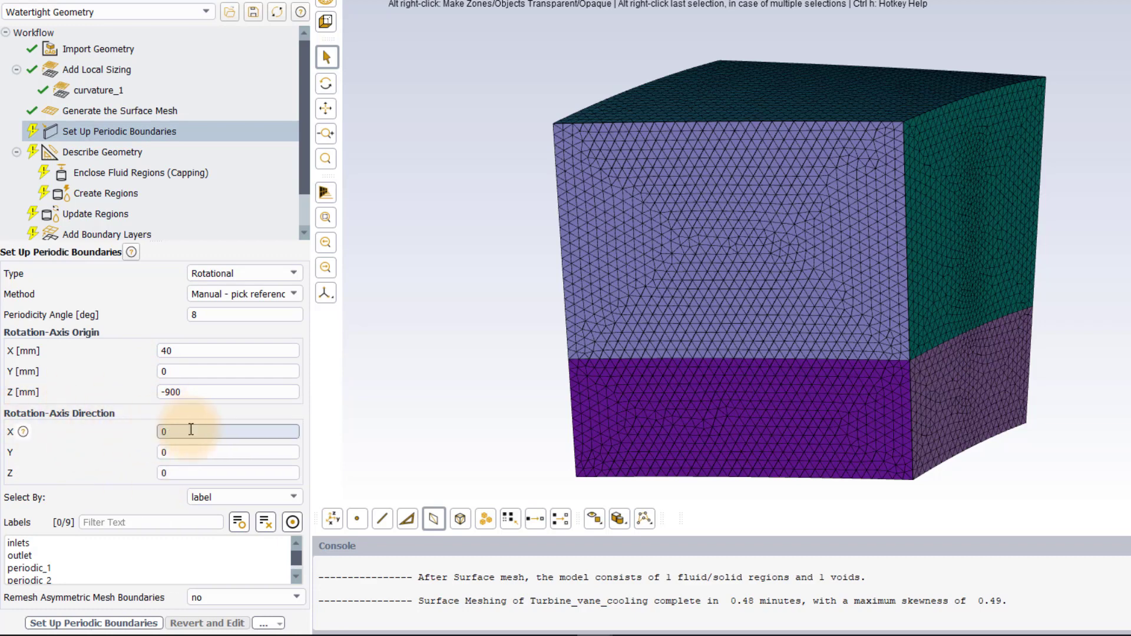
pyautogui.click(228, 452)
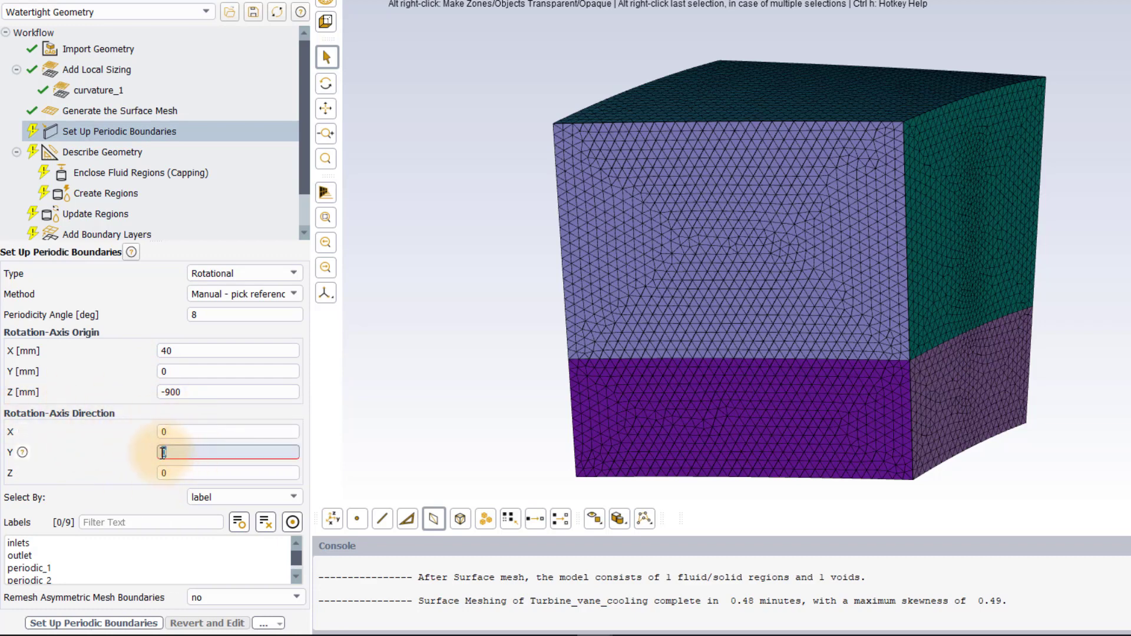
pyautogui.write('-1')
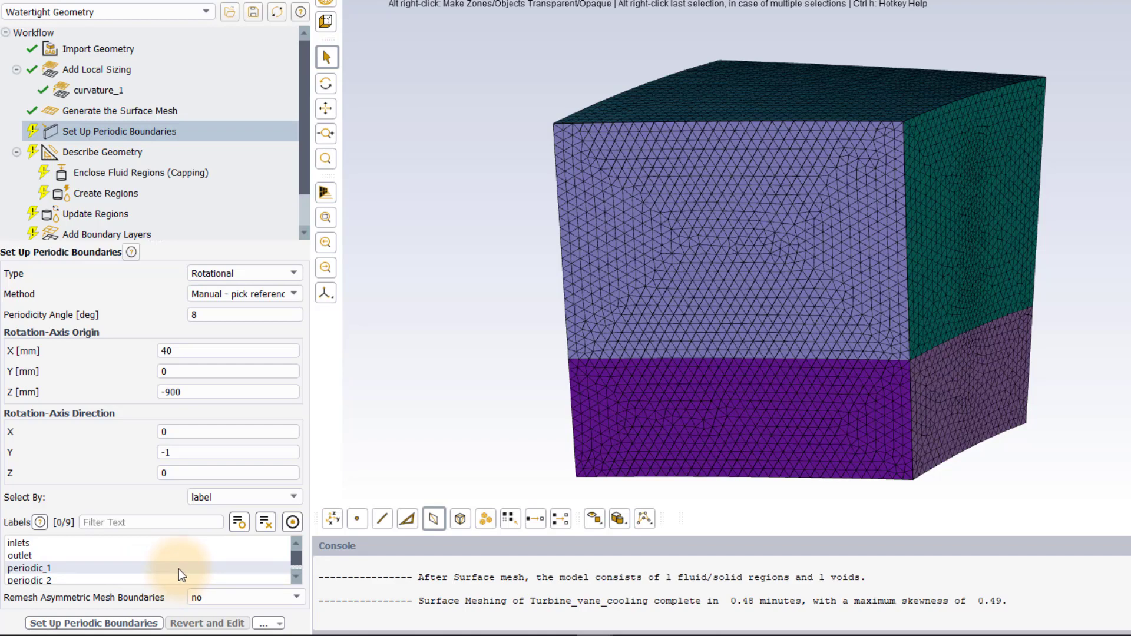
pyautogui.click(29, 568)
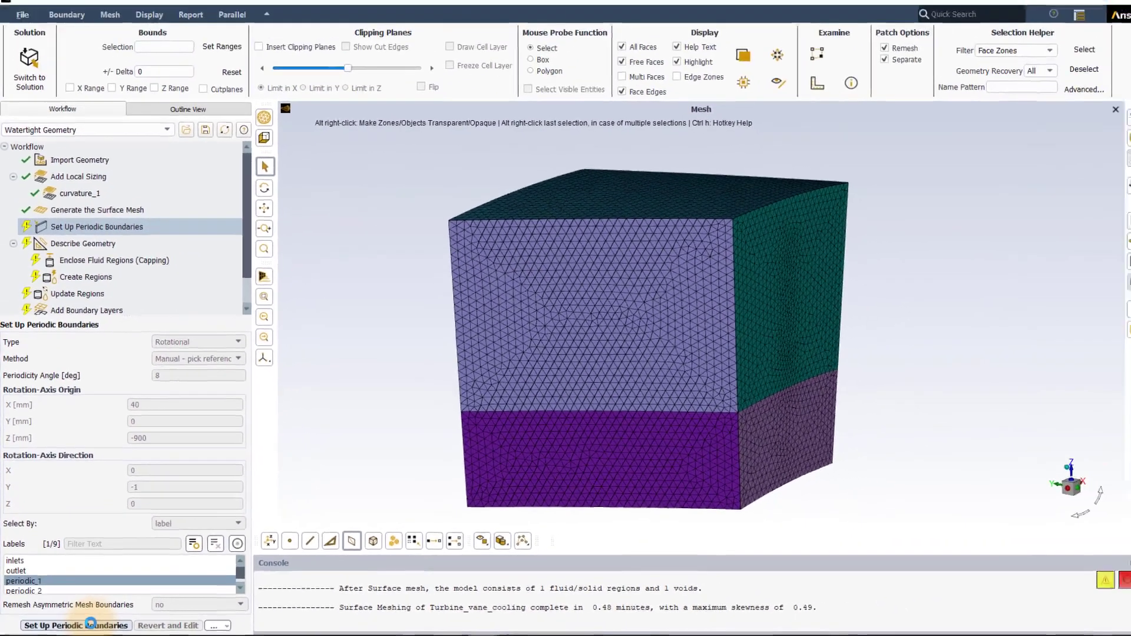
# Apply periodic boundaries; describe geometry as fluid plus solid regions, capping set to No.
pyautogui.click(76, 626)
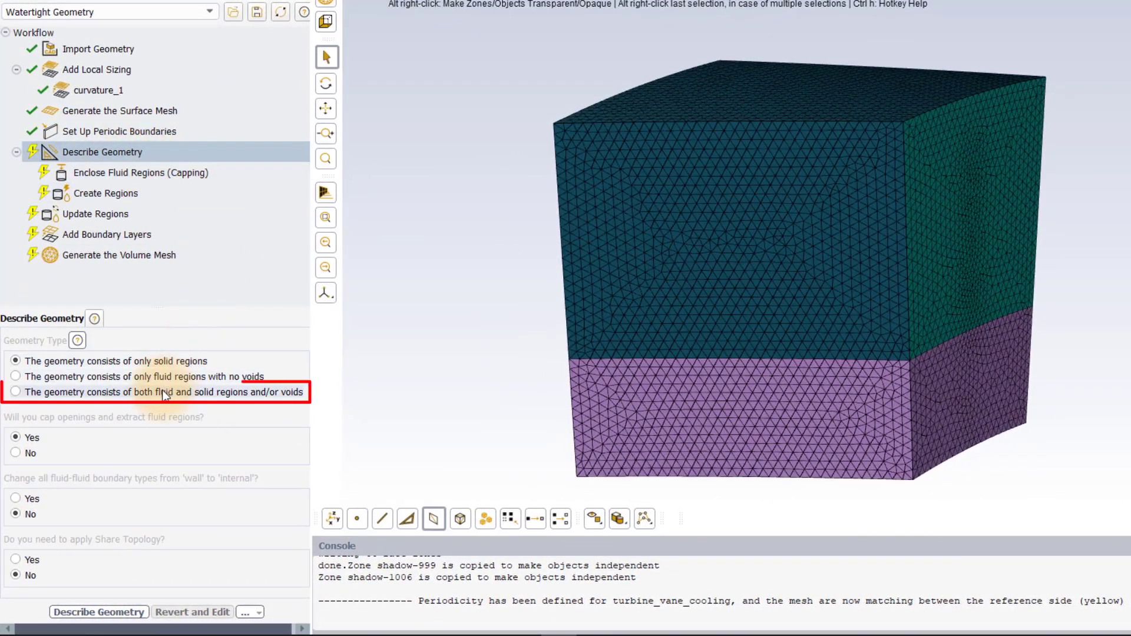
pyautogui.click(15, 392)
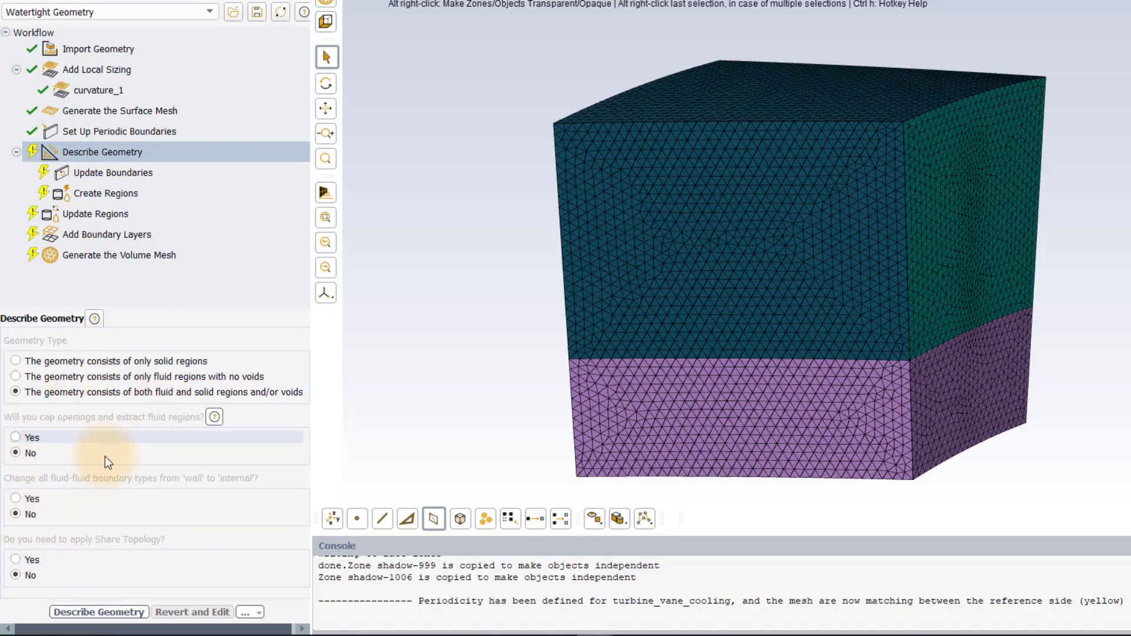
pyautogui.click(99, 611)
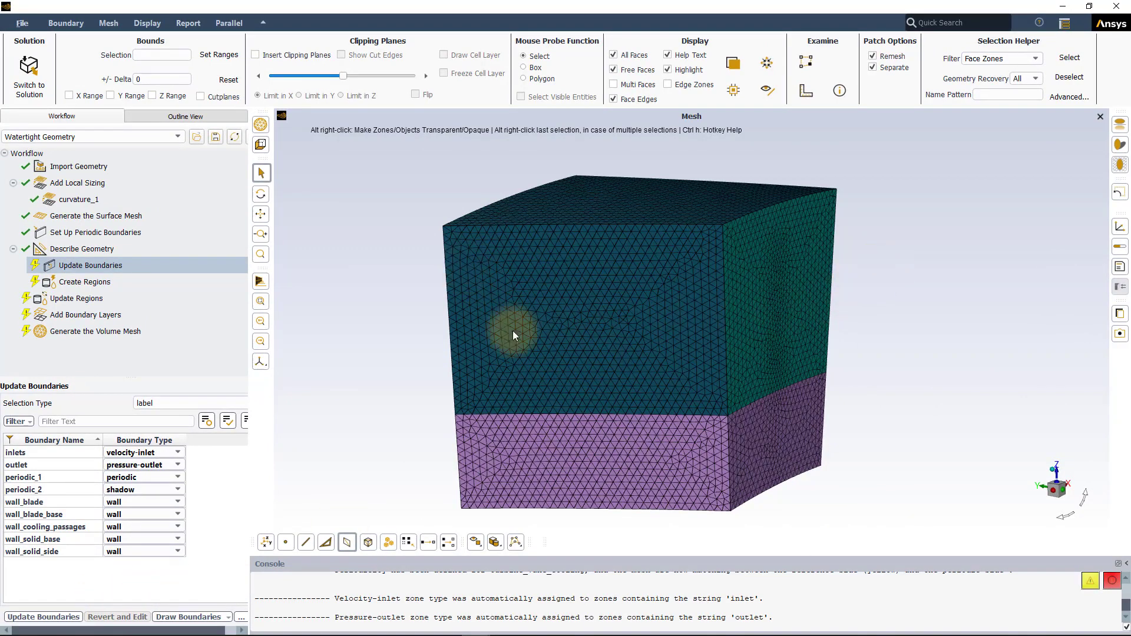
# Update boundary types for all labels and create the fluid:0 and solid regions.
pyautogui.click(633, 200)
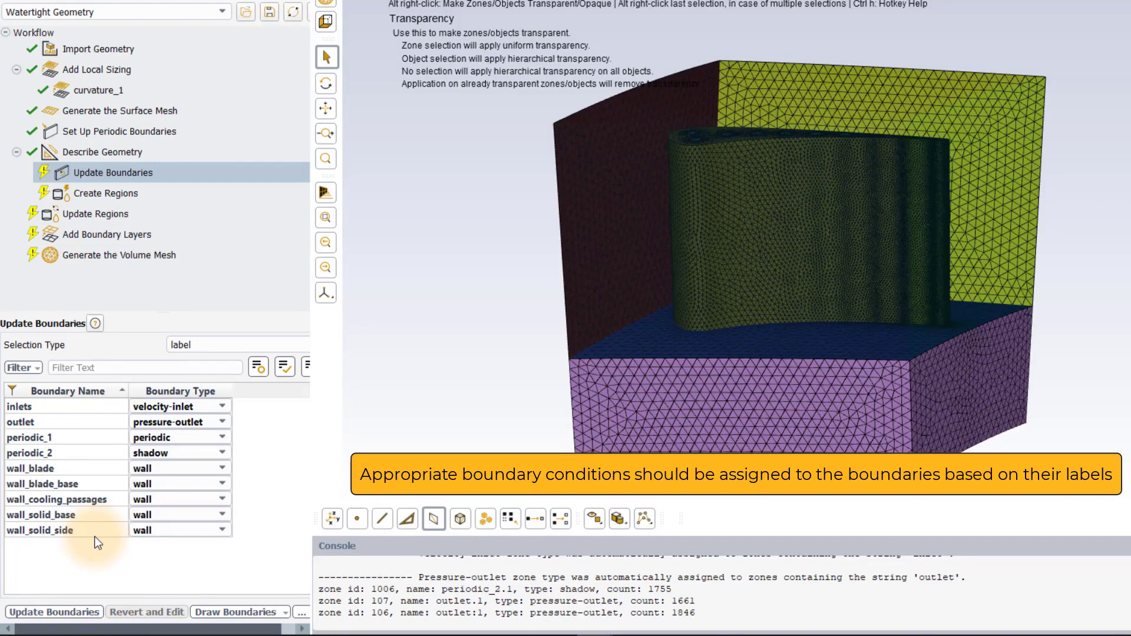
pyautogui.click(39, 530)
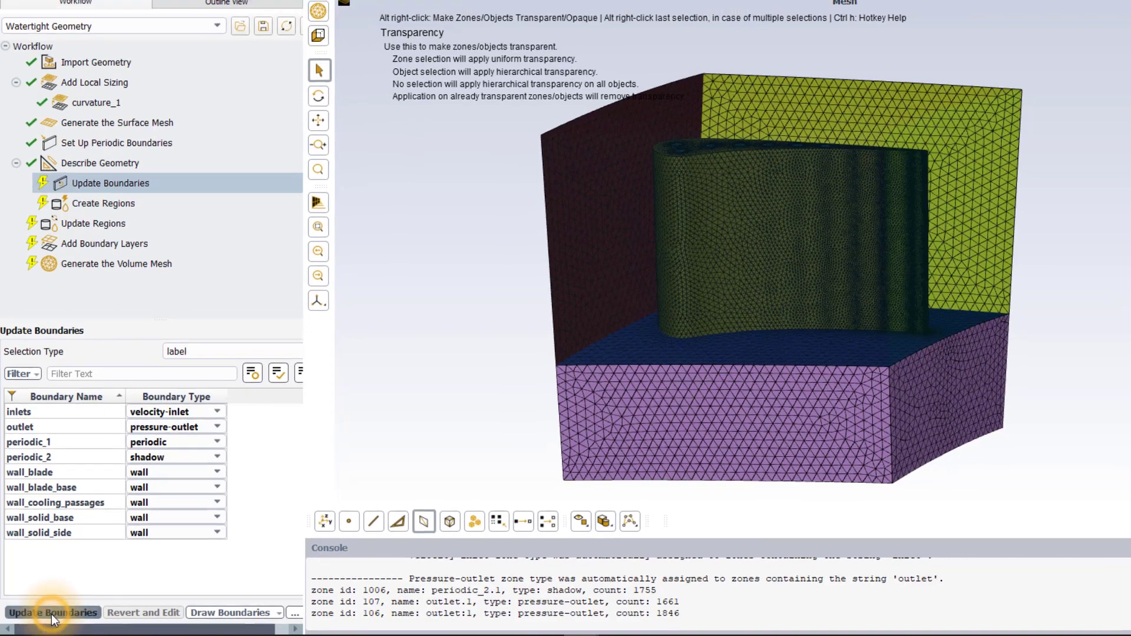
pyautogui.click(53, 612)
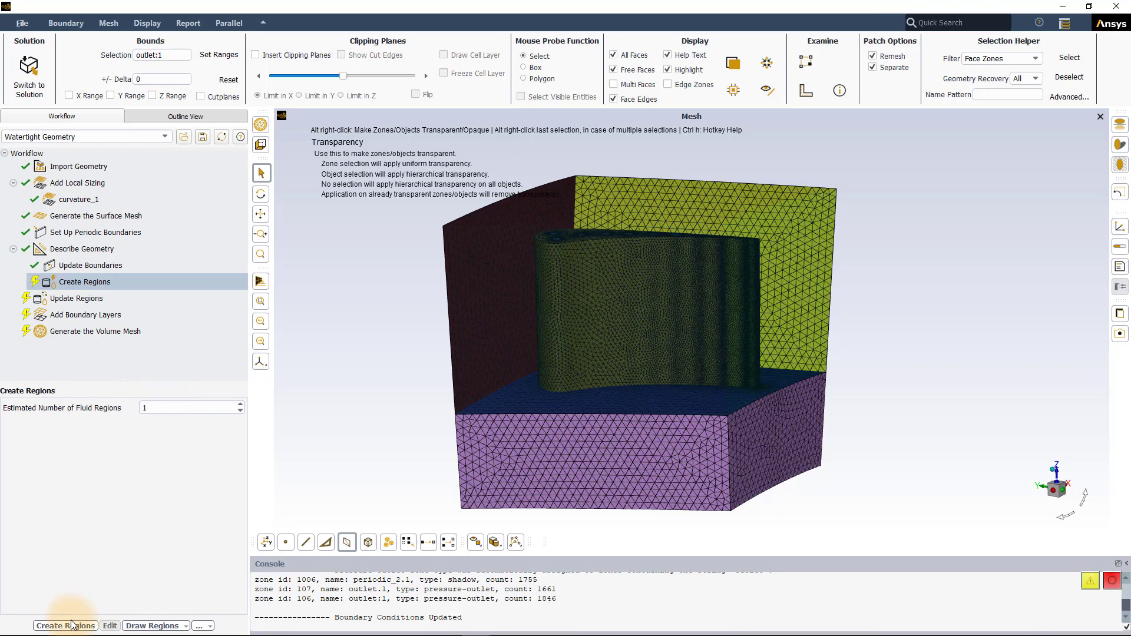
pyautogui.click(65, 626)
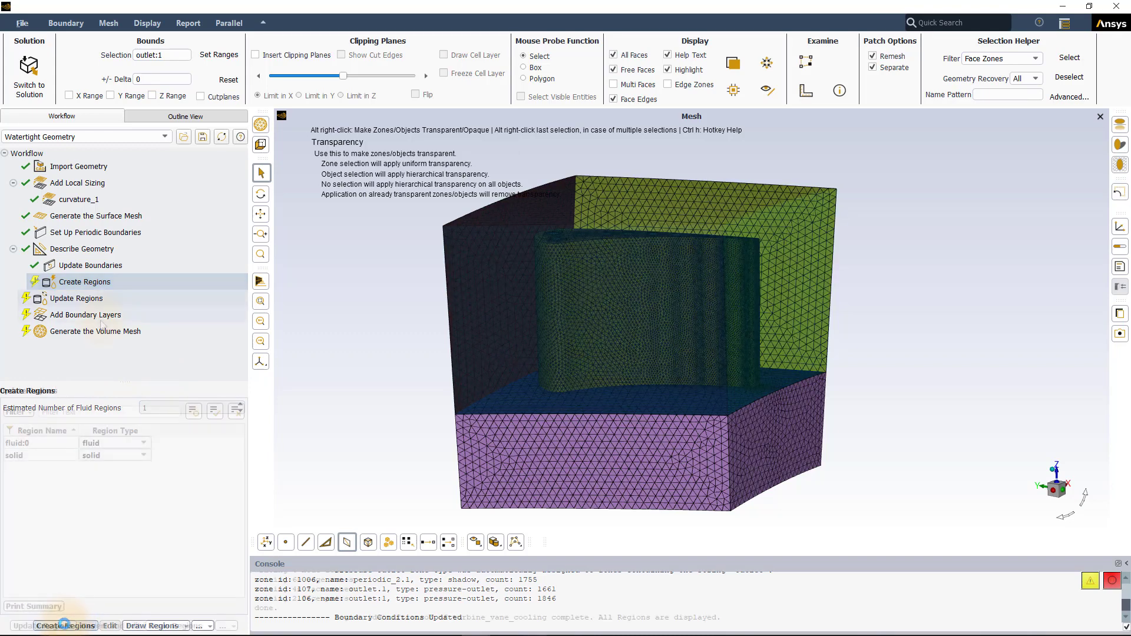
pyautogui.click(85, 315)
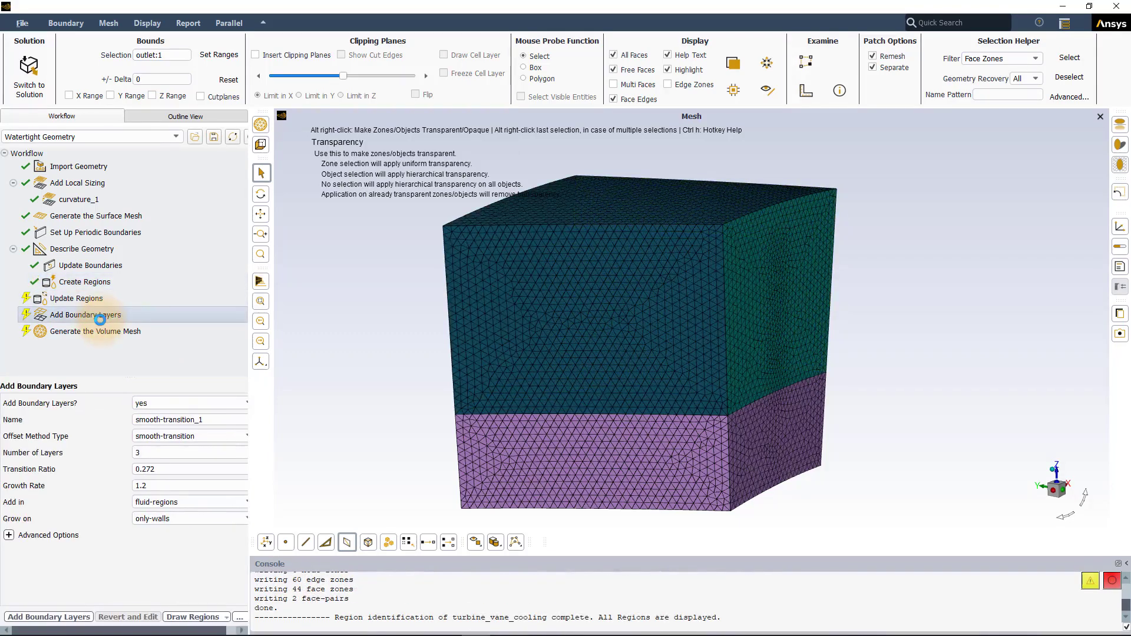
# Update regions, add 3-layer smooth-transition boundary layers (growth 1.2), then open volume meshing.
pyautogui.click(77, 298)
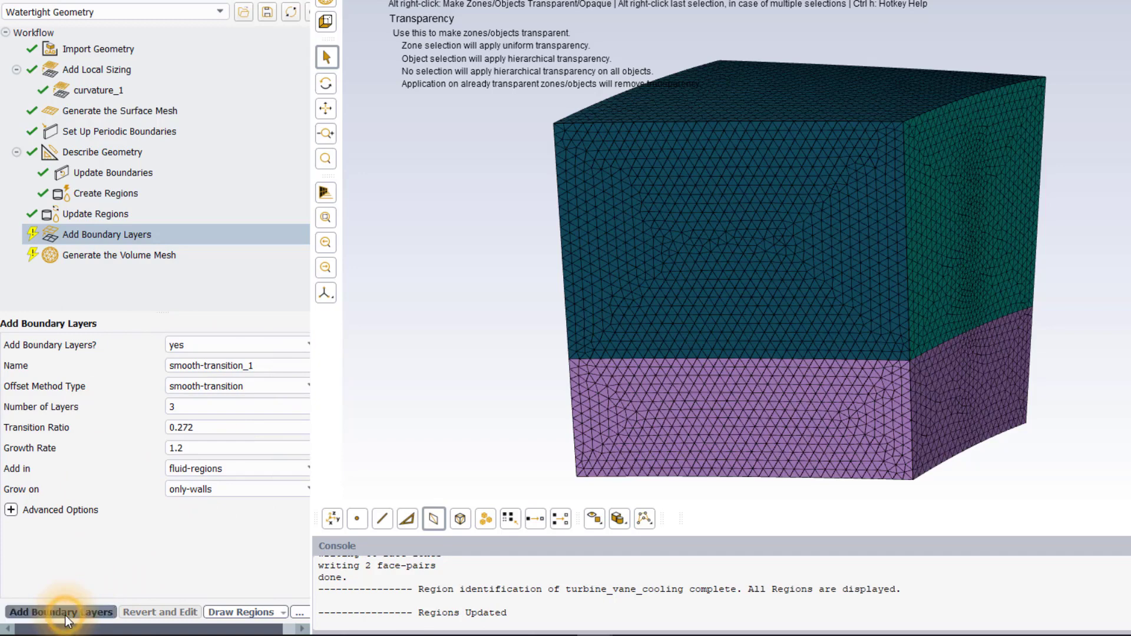
pyautogui.click(61, 612)
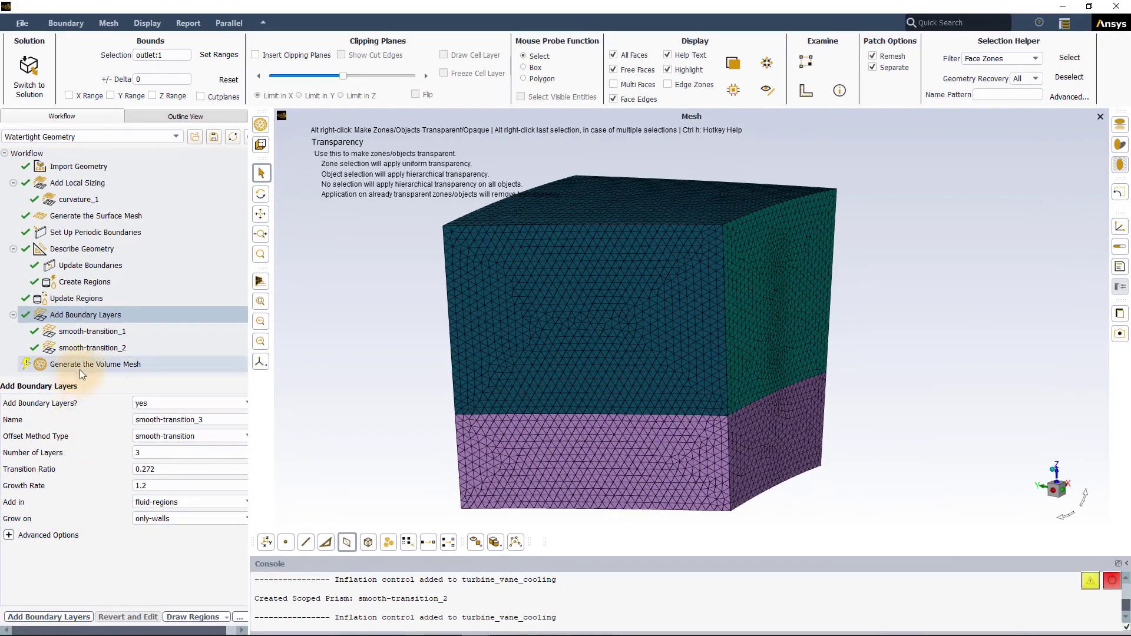
pyautogui.click(94, 364)
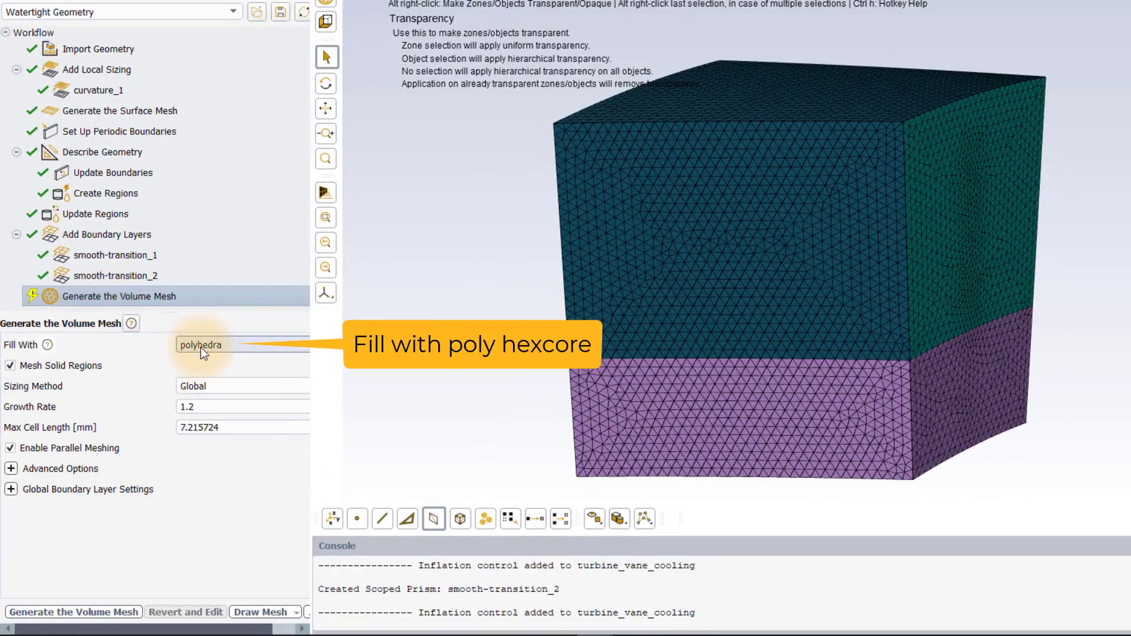
# Fill the volume with poly-hexcore cells (0.1–3.2 mm) and generate the volume mesh.
pyautogui.click(200, 344)
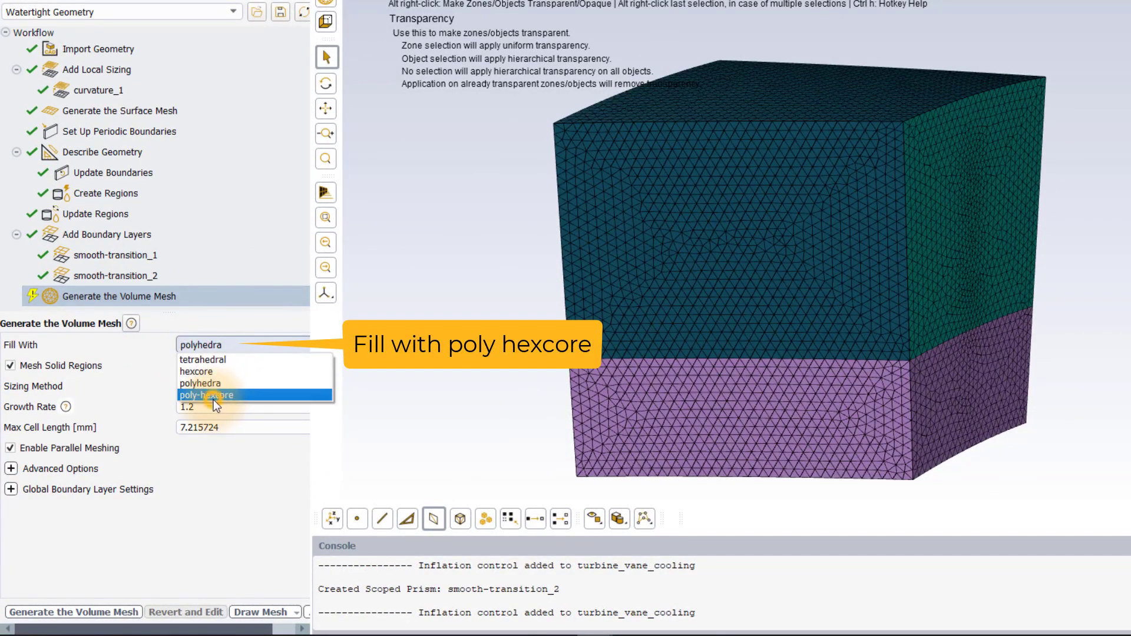
pyautogui.click(206, 395)
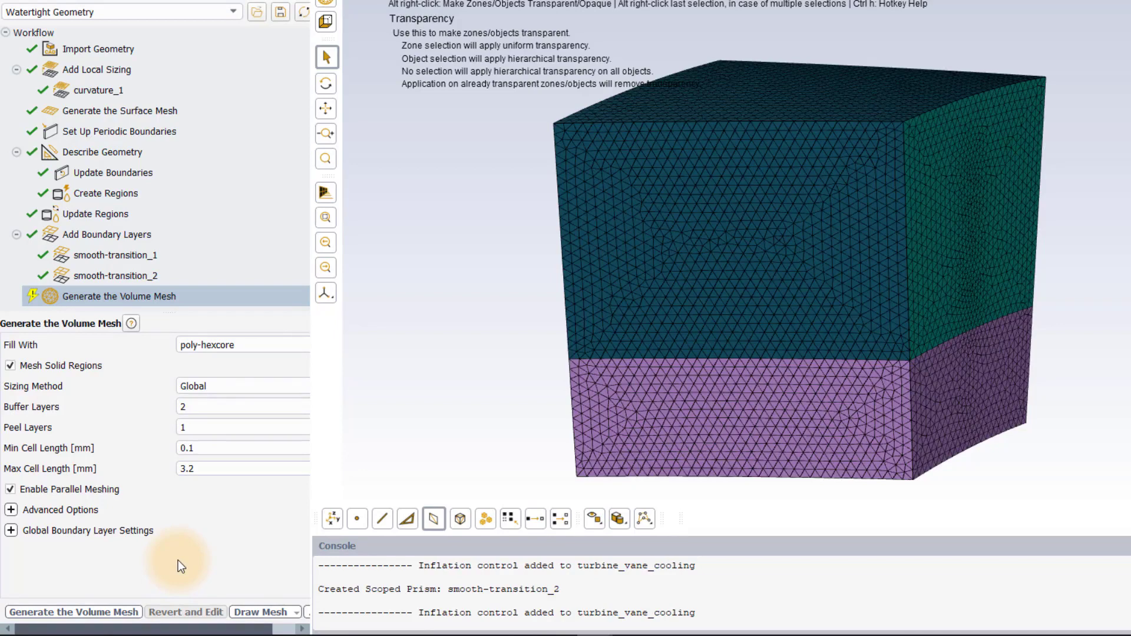
pyautogui.moveTo(180, 565)
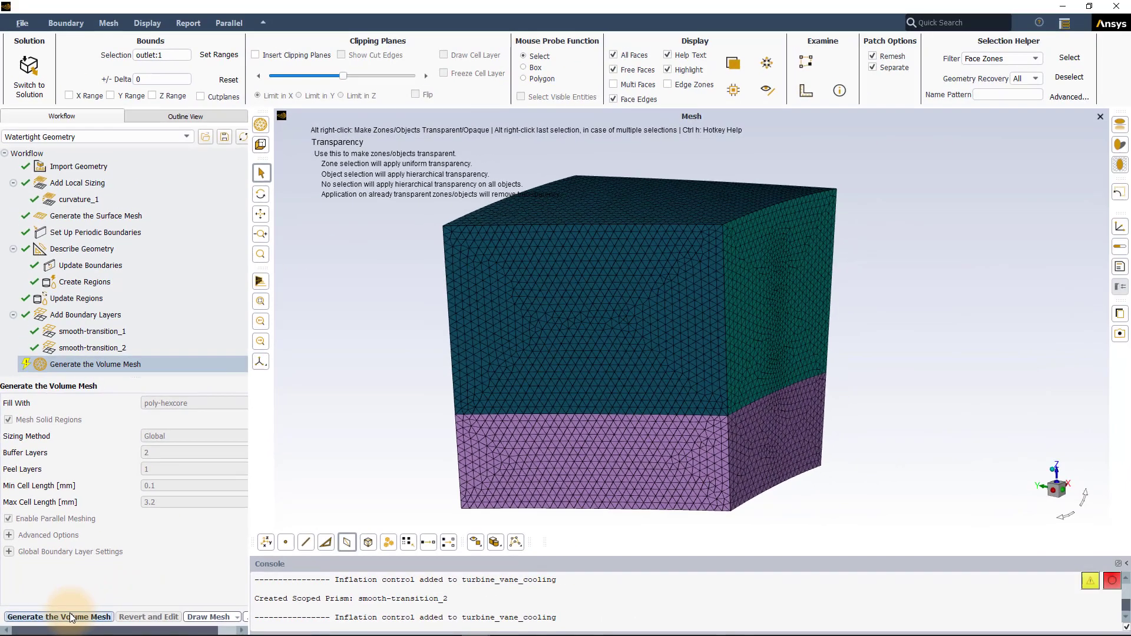
pyautogui.click(58, 617)
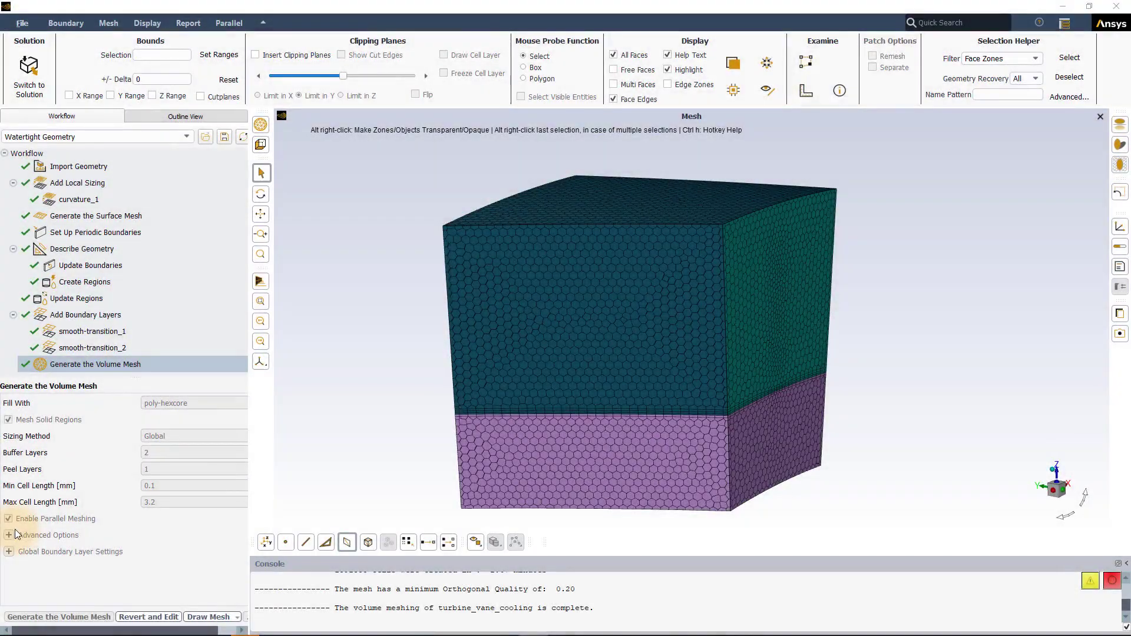
# Orbit the mesh to compare both periodic faces, then insert a clipping plane through the domain.
pyautogui.moveTo(635, 340); pyautogui.dragTo(562, 350)
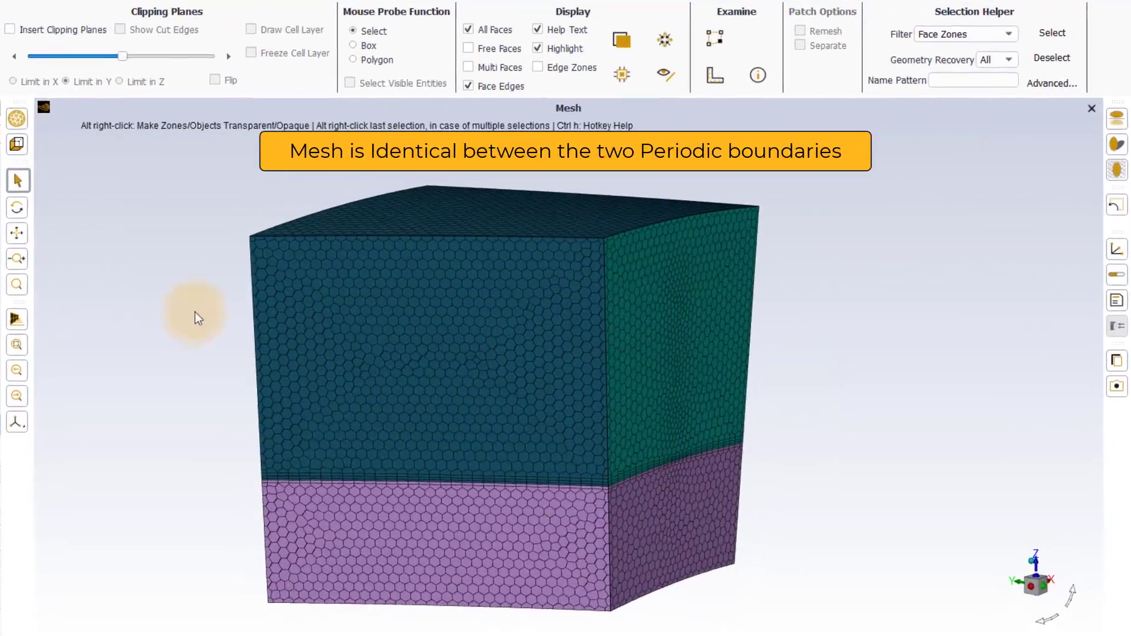
pyautogui.moveTo(199, 318); pyautogui.dragTo(734, 395)
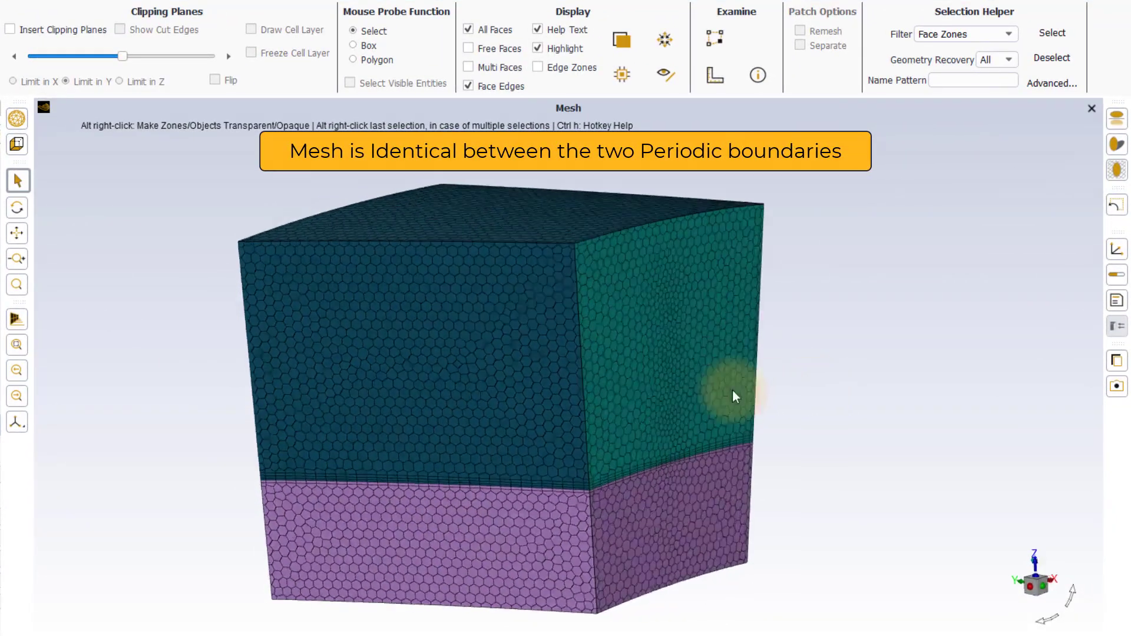
pyautogui.moveTo(735, 397); pyautogui.dragTo(518, 424)
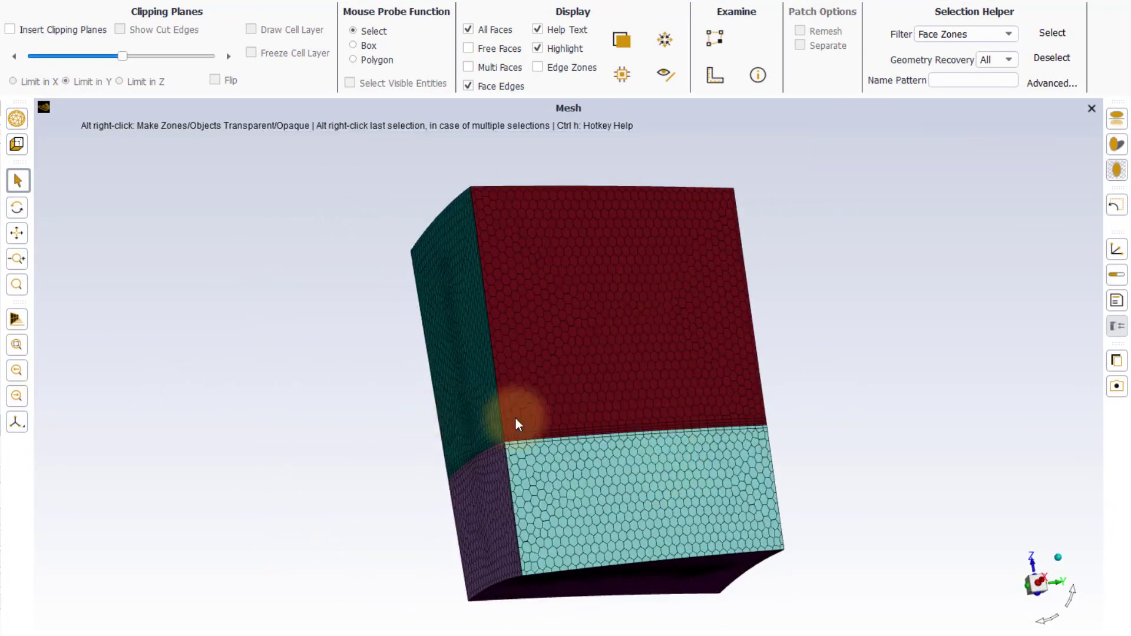
pyautogui.click(10, 29)
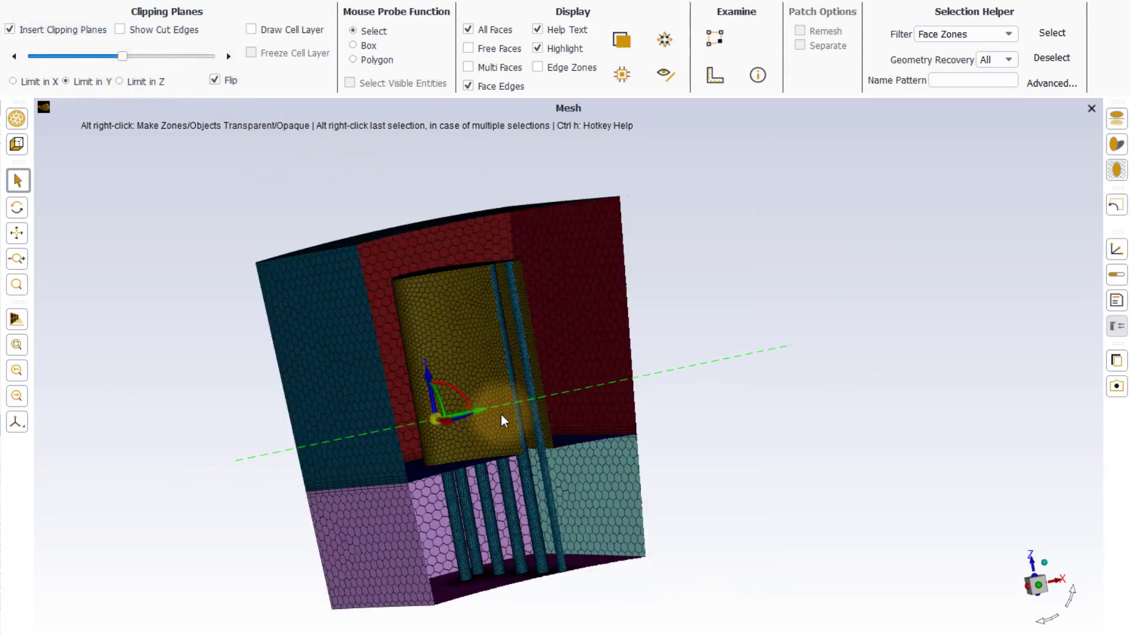
# Draw the cell layer on the clipping plane and orbit into the narrow cooling passage.
pyautogui.click(251, 30)
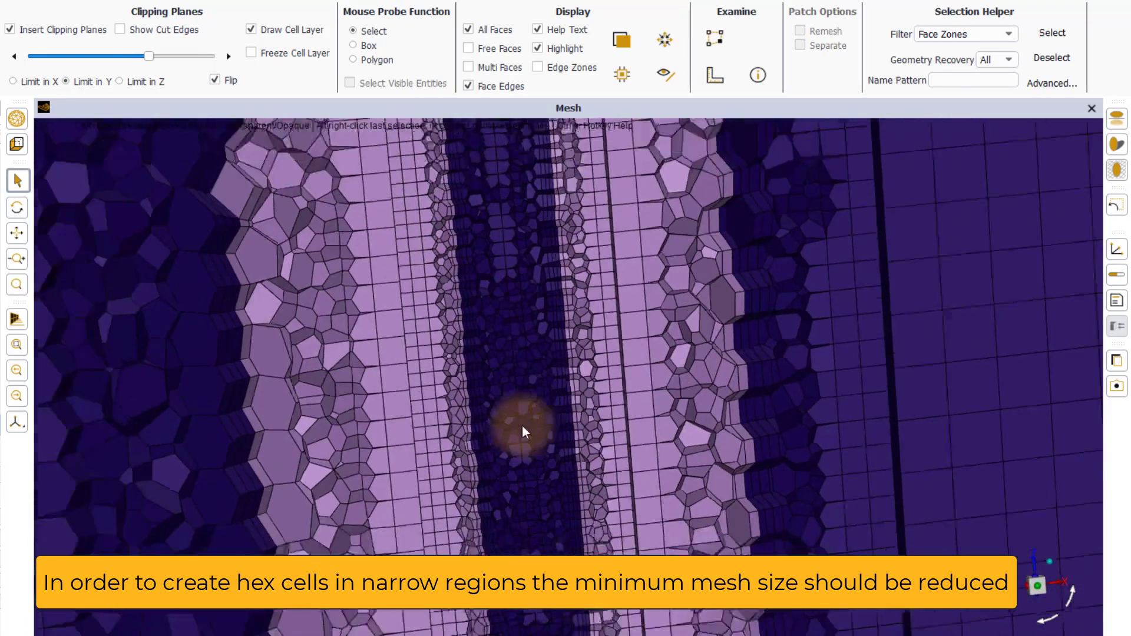
pyautogui.moveTo(525, 433); pyautogui.dragTo(525, 453)
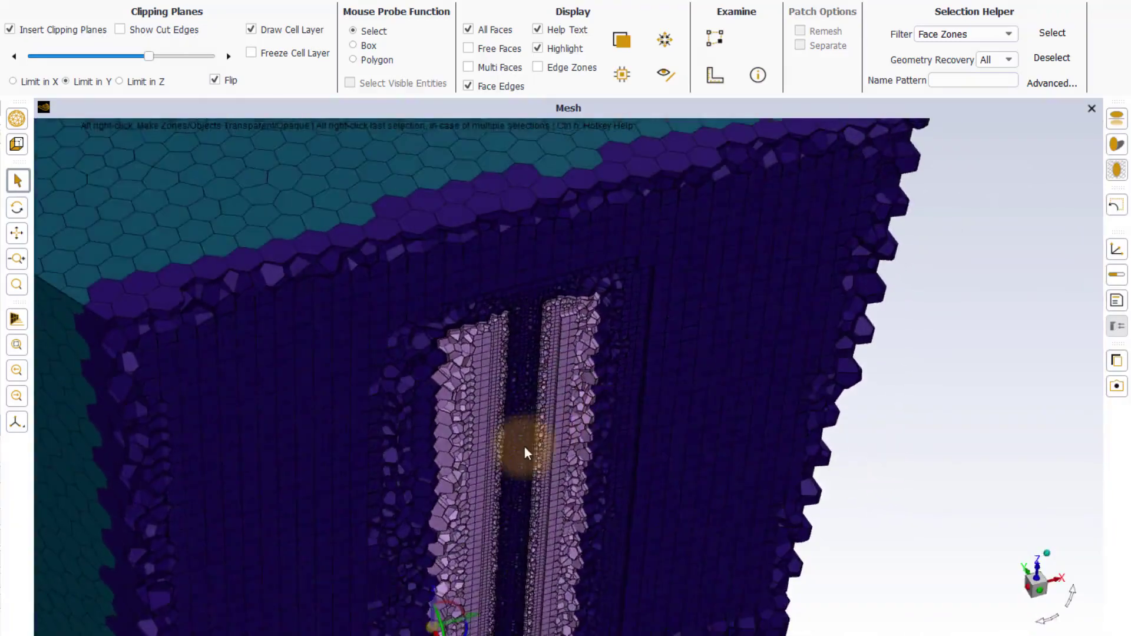